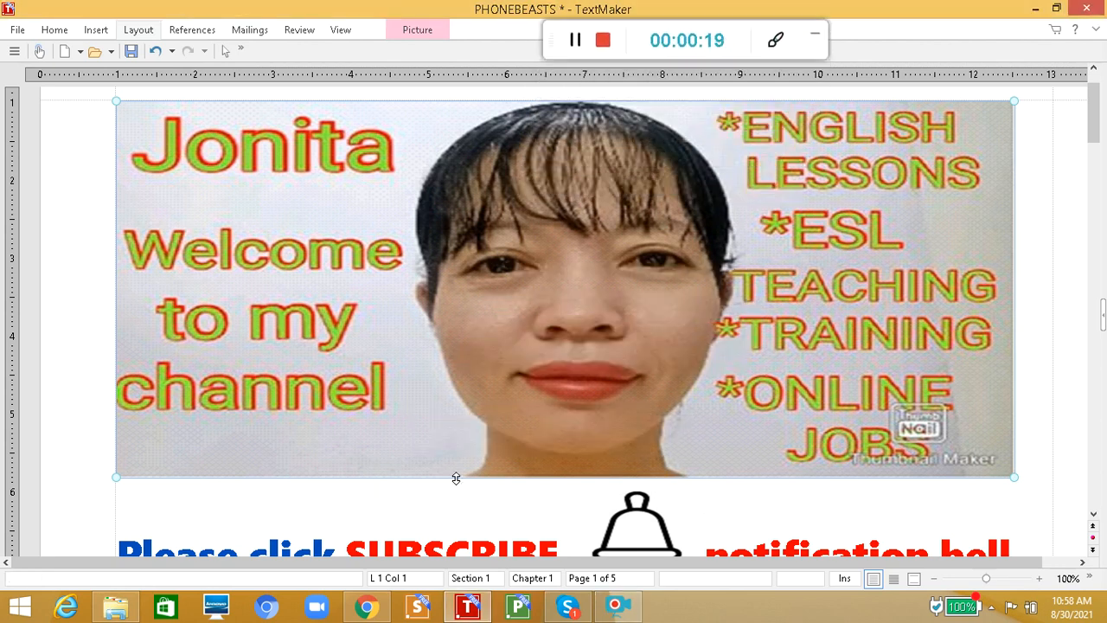
# Step: Scroll through the script, then show Chrome's Facebook tab with Phone Beasts' cold-caller post
pyautogui.scroll(-3)
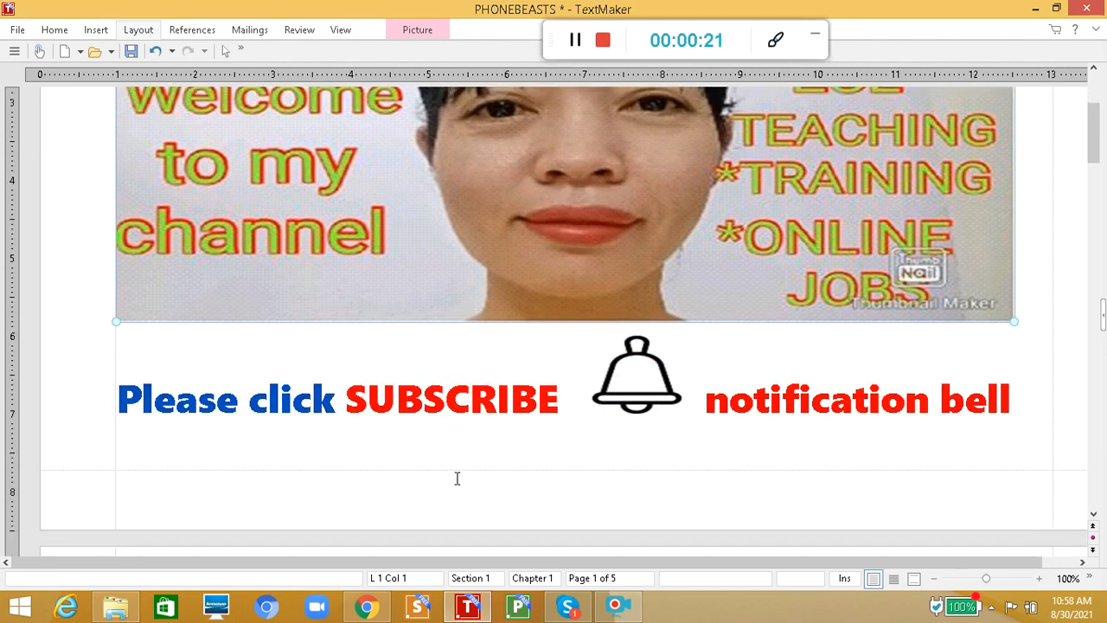
pyautogui.scroll(-3)
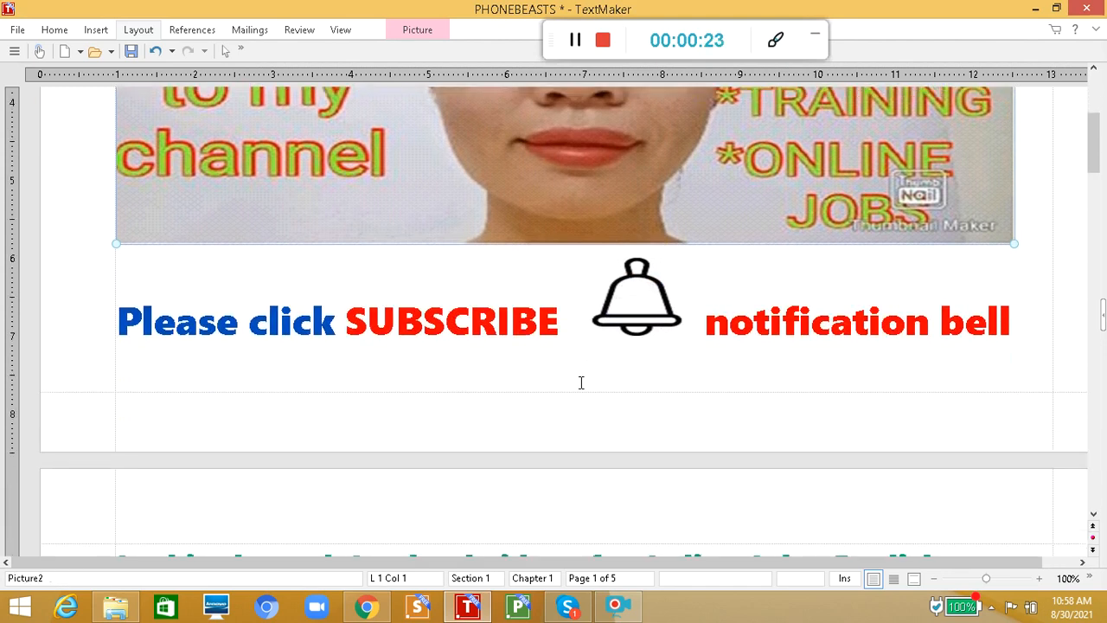
pyautogui.scroll(-3)
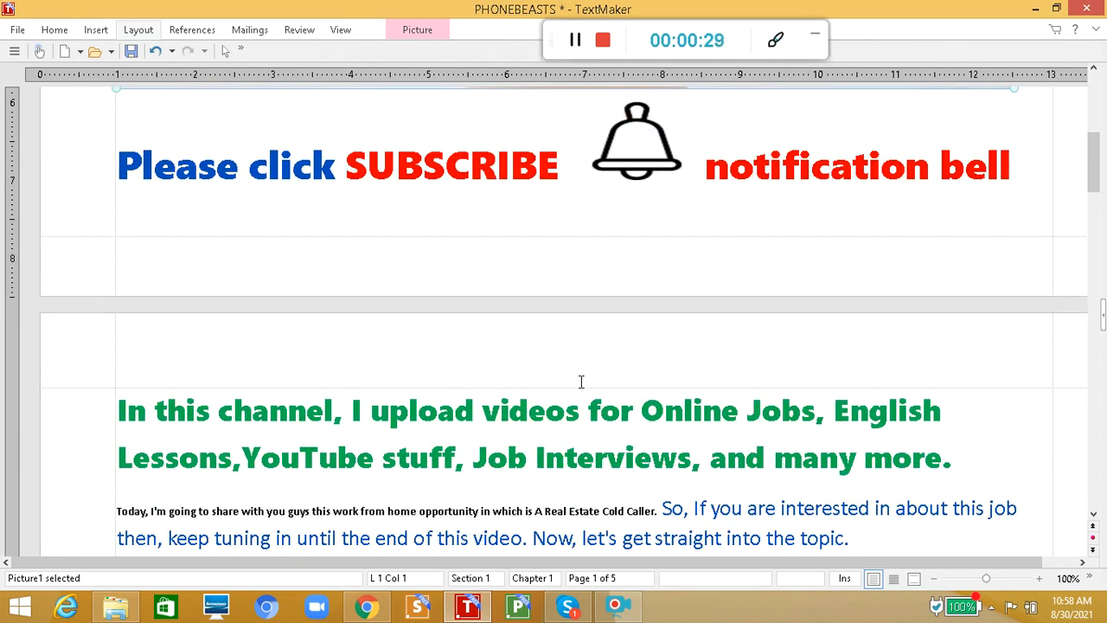
pyautogui.scroll(-3)
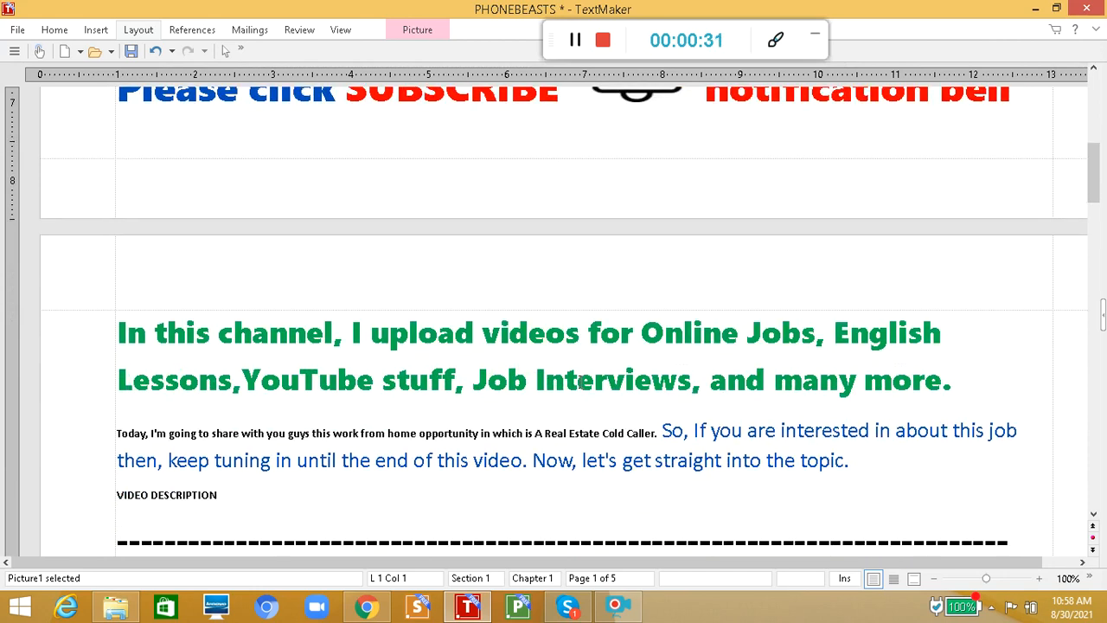
pyautogui.scroll(-3)
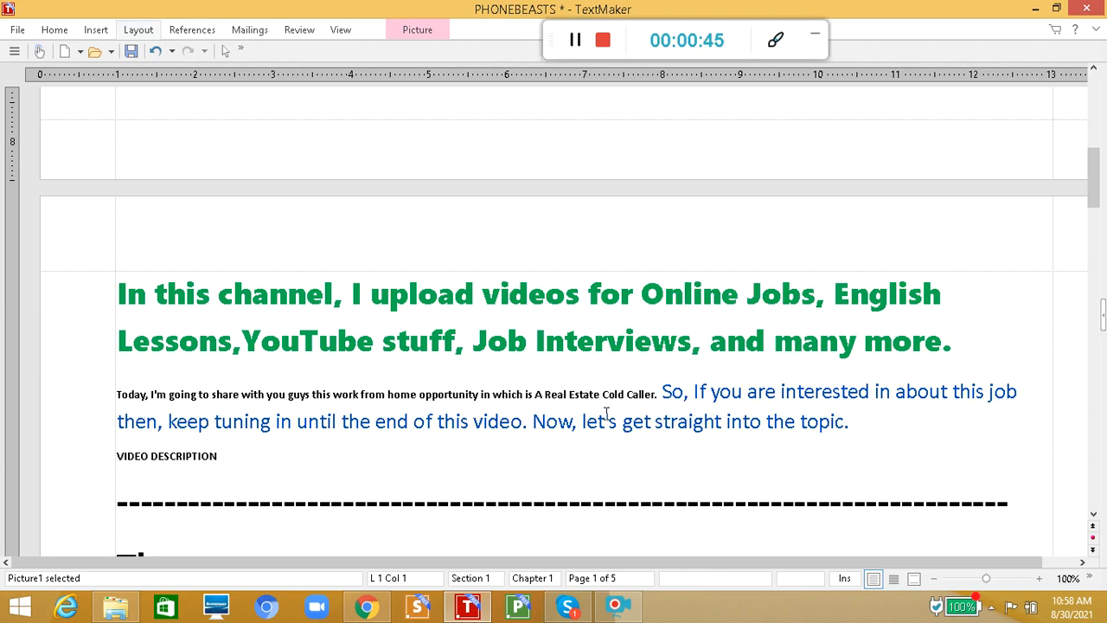
pyautogui.moveTo(495, 447)
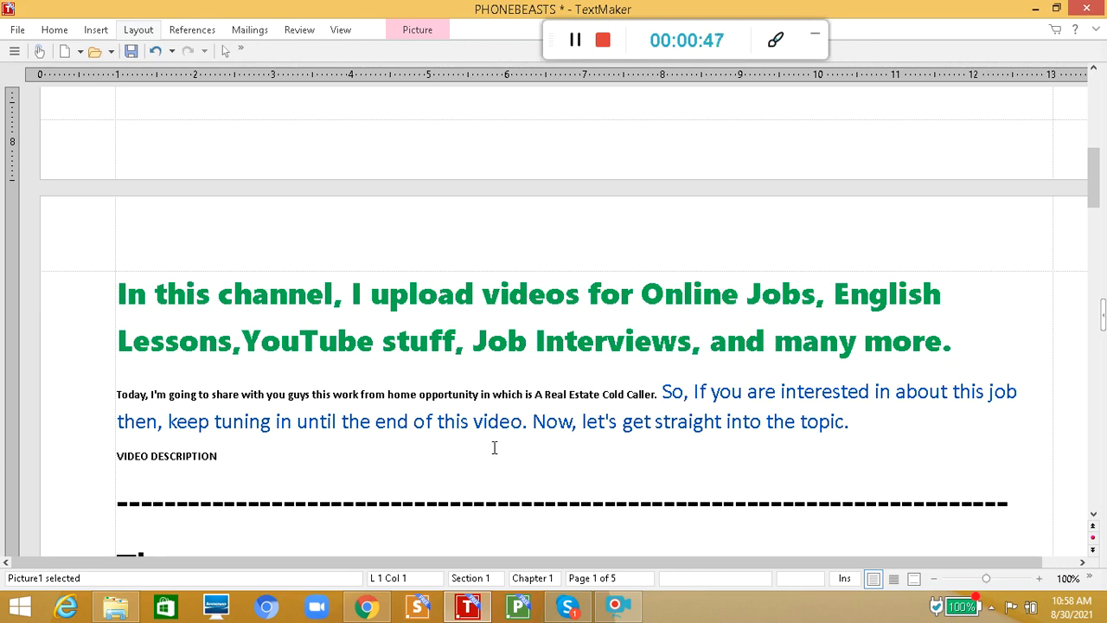
pyautogui.scroll(-3)
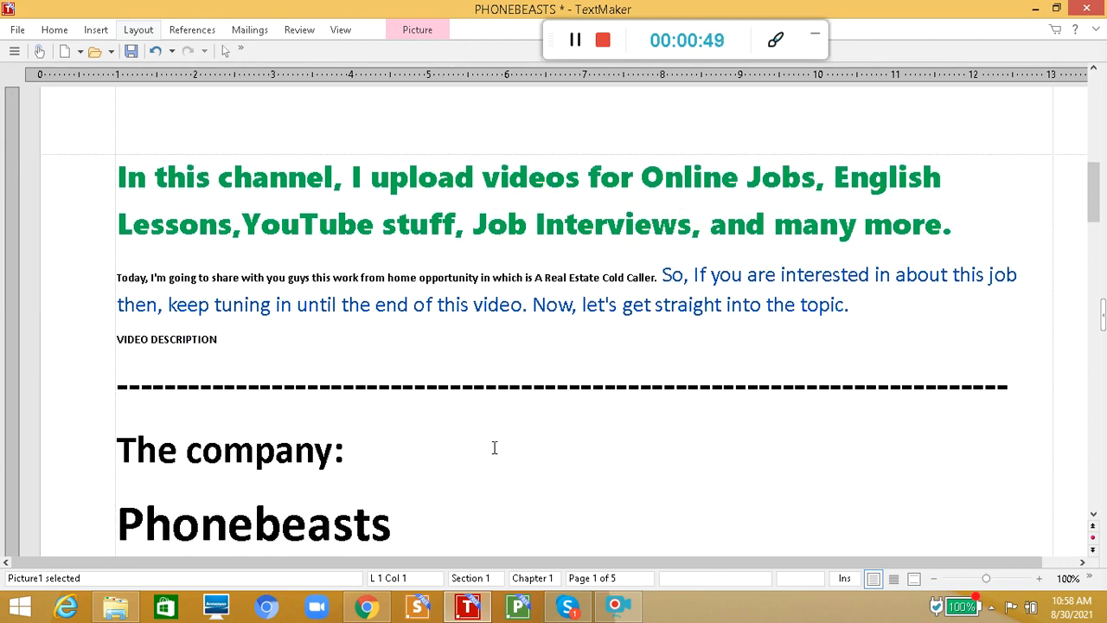
pyautogui.scroll(-3)
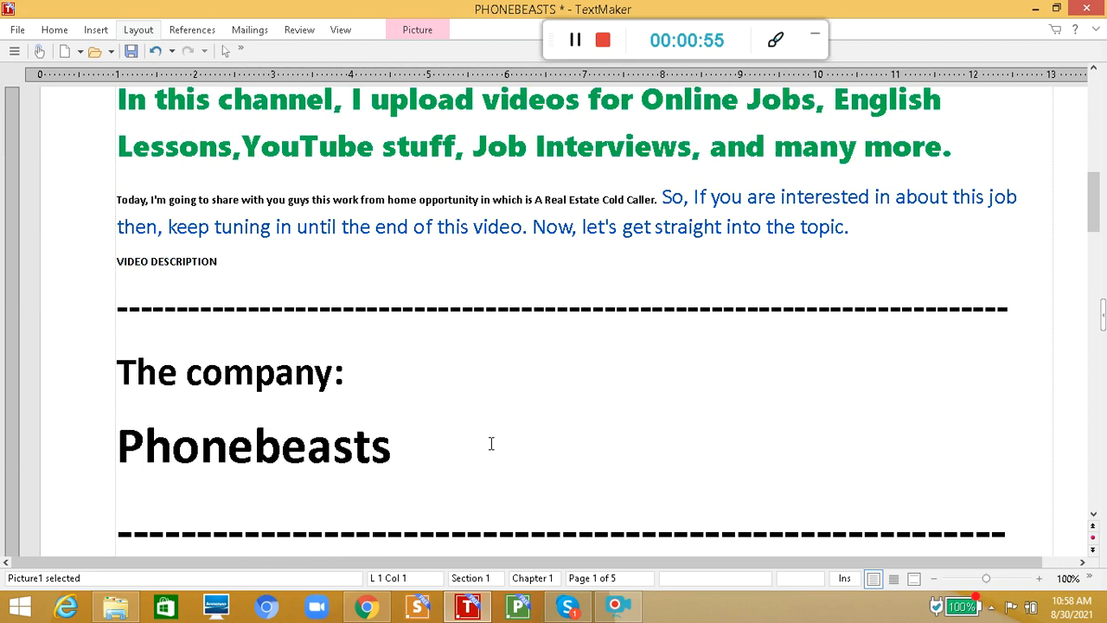
pyautogui.scroll(-3)
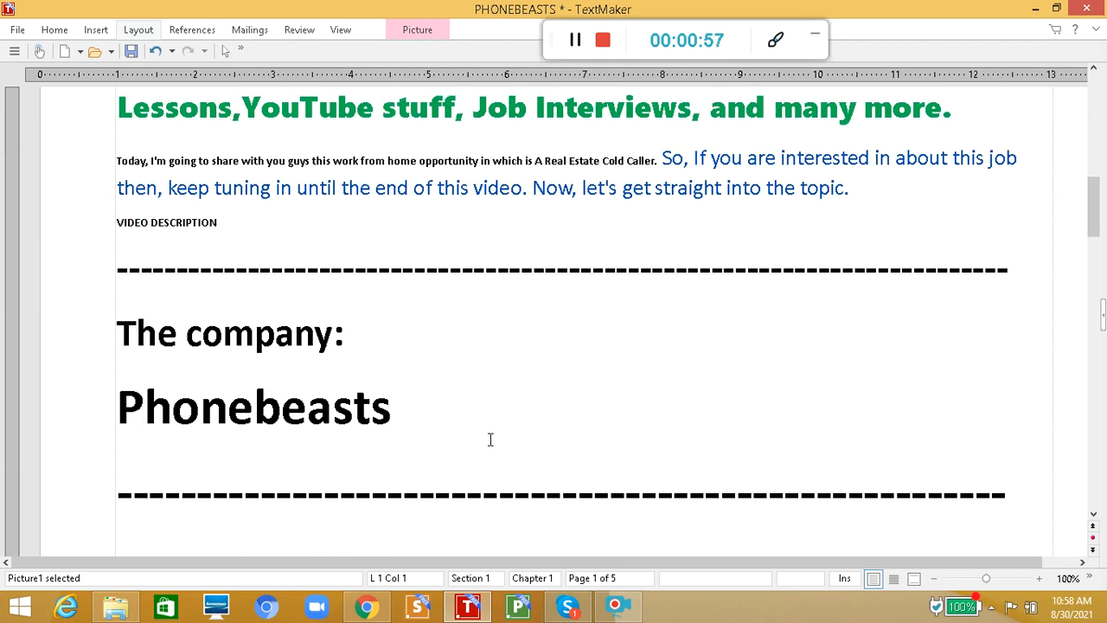
pyautogui.scroll(-3)
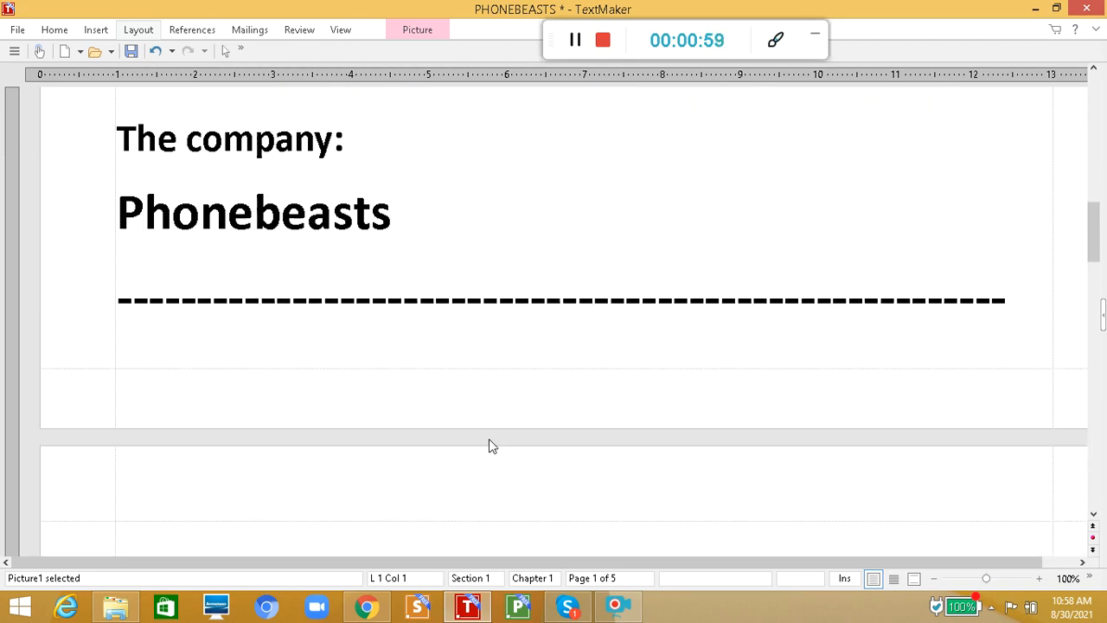
pyautogui.moveTo(404, 401)
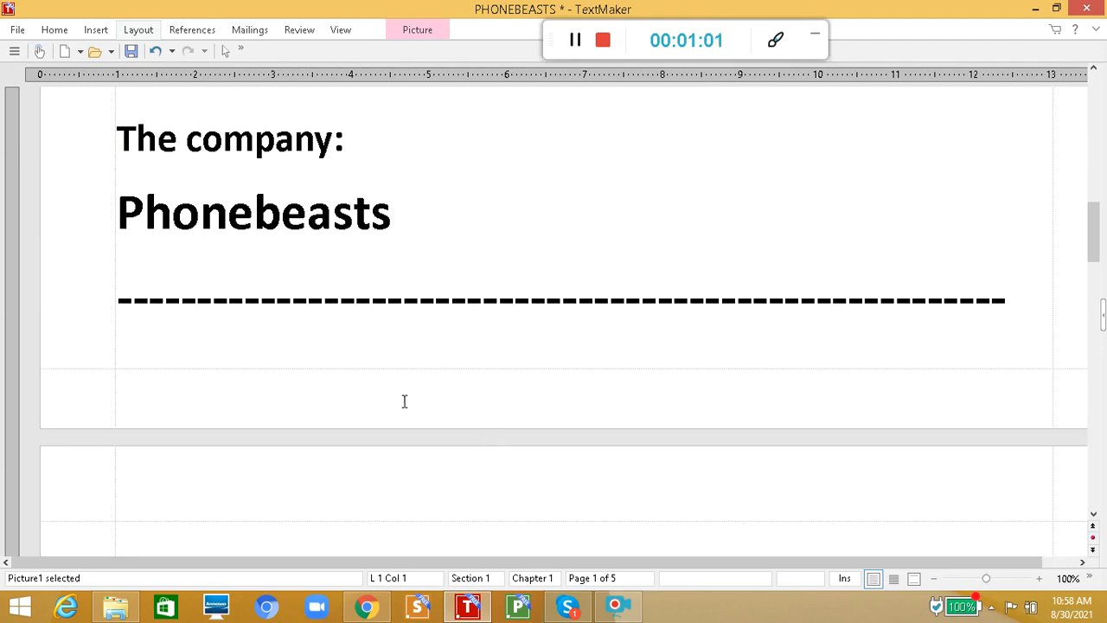
pyautogui.moveTo(290, 248)
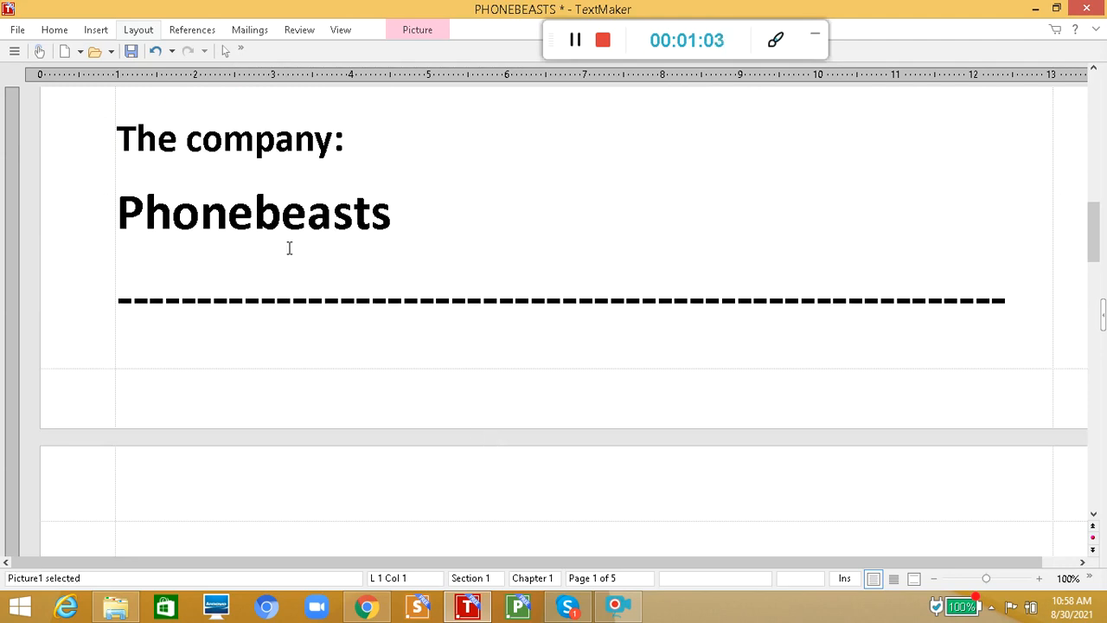
pyautogui.scroll(-3)
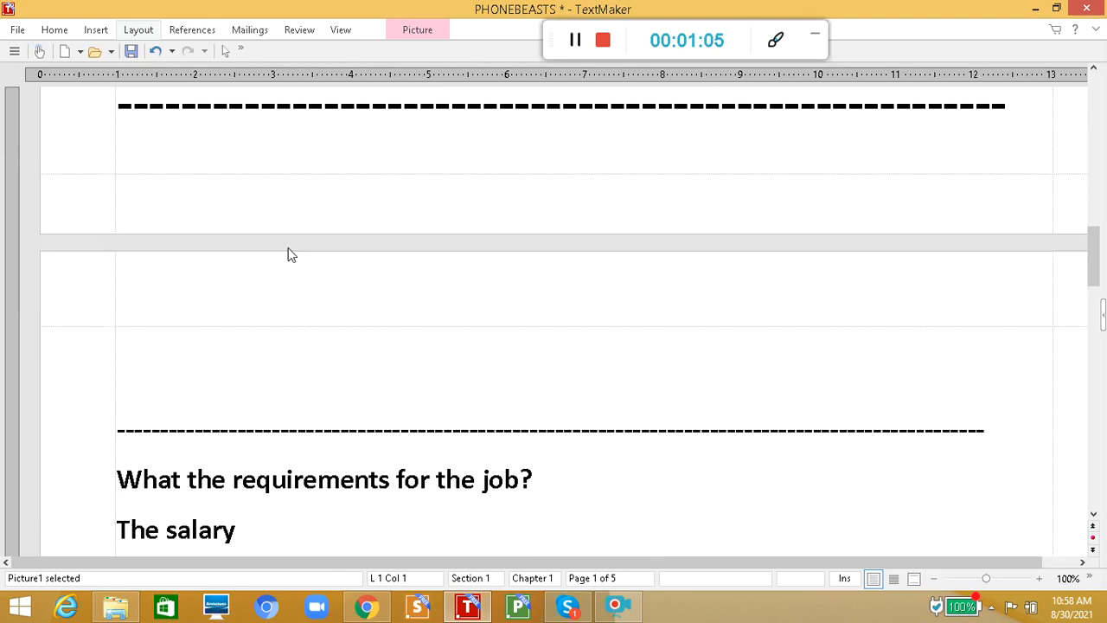
pyautogui.scroll(-3)
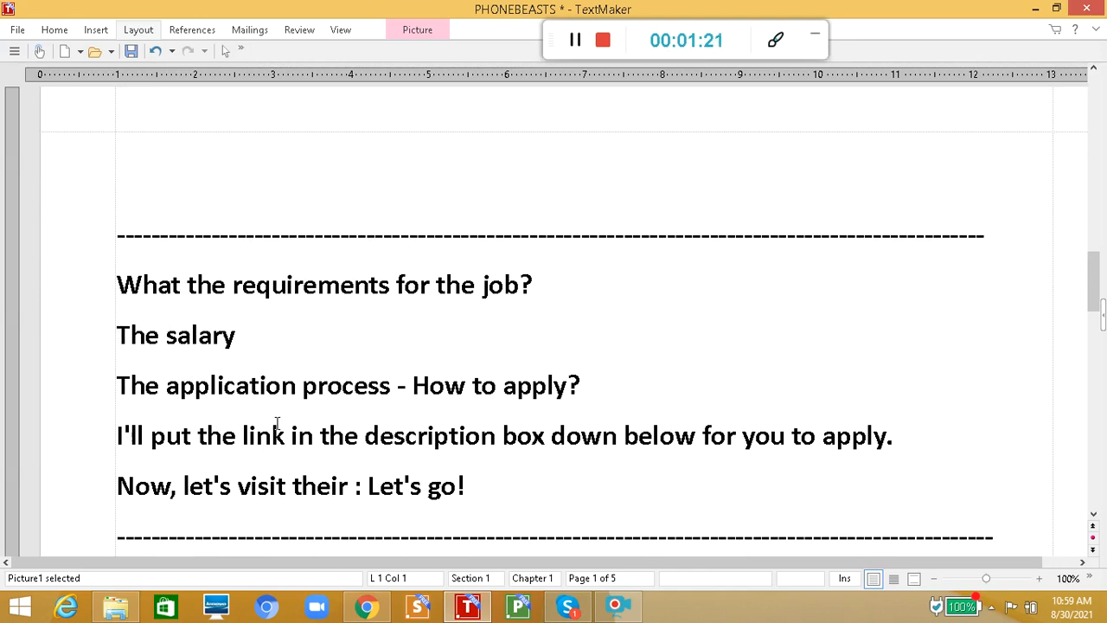
pyautogui.moveTo(449, 574)
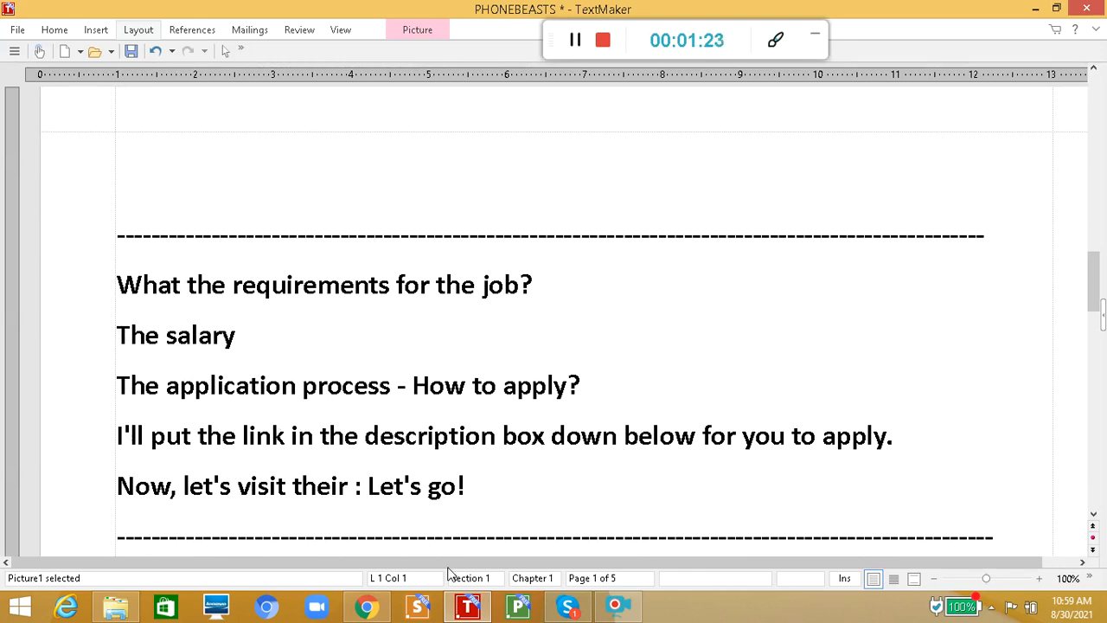
pyautogui.moveTo(367, 606)
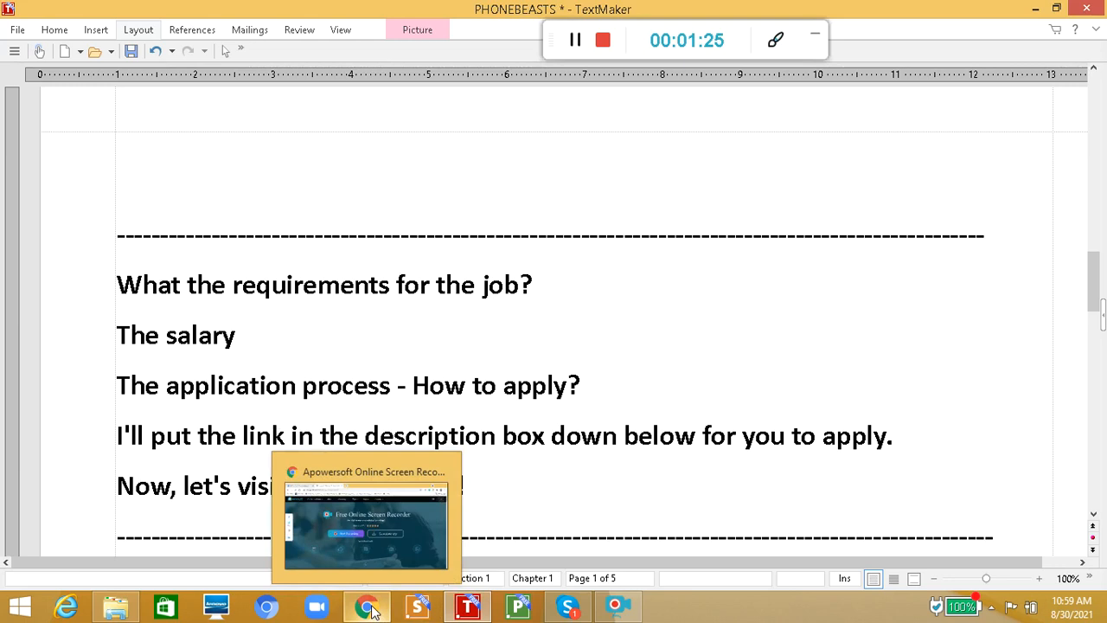
pyautogui.click(367, 605)
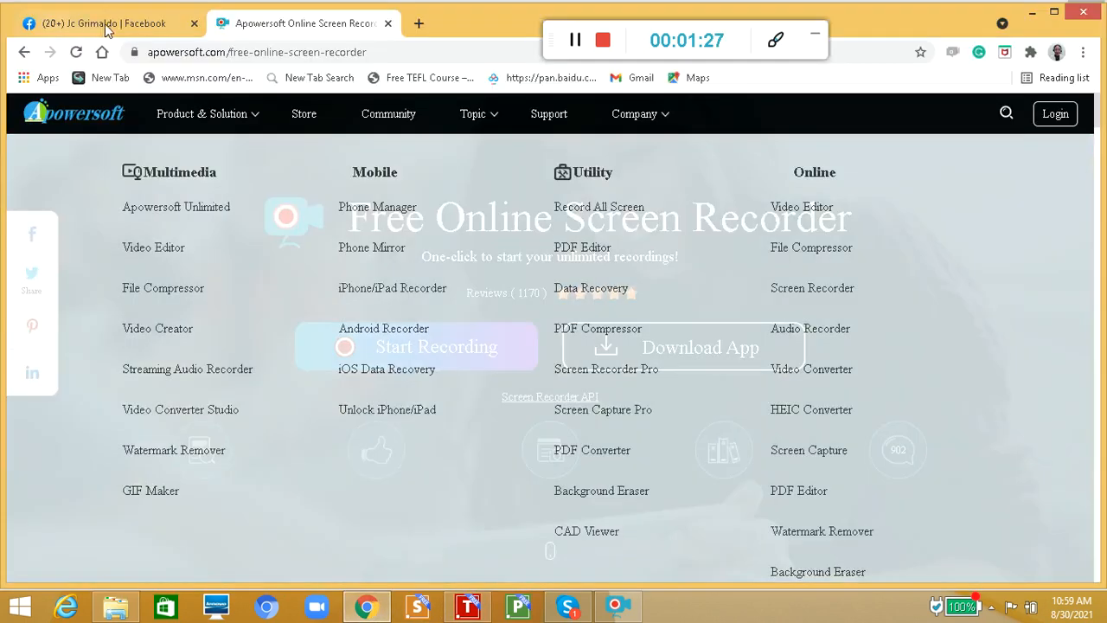
pyautogui.click(95, 23)
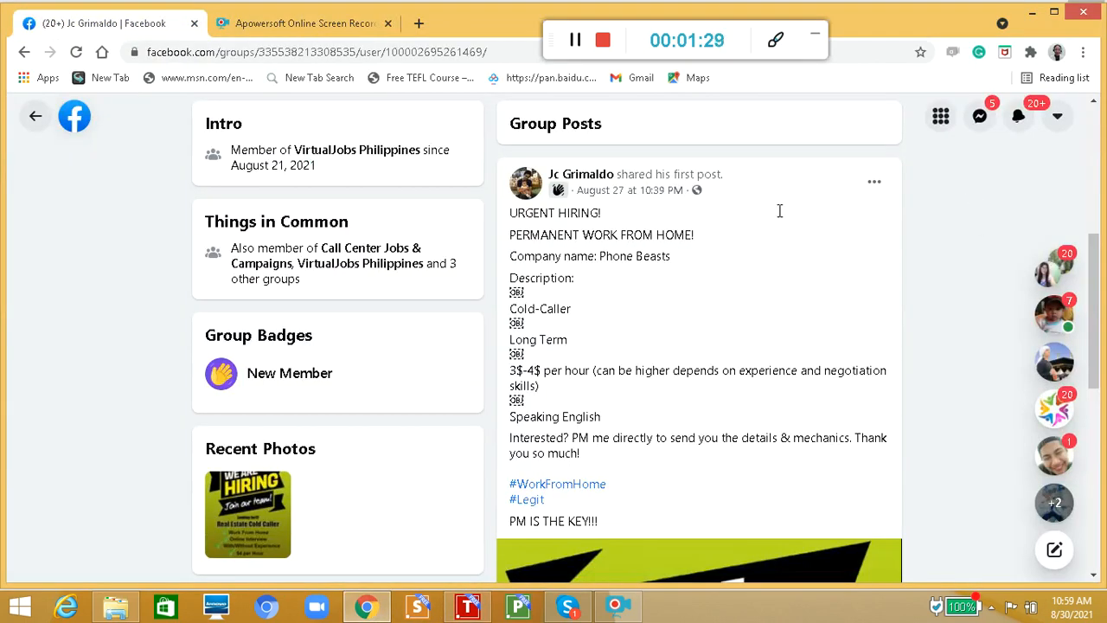
pyautogui.moveTo(614, 190)
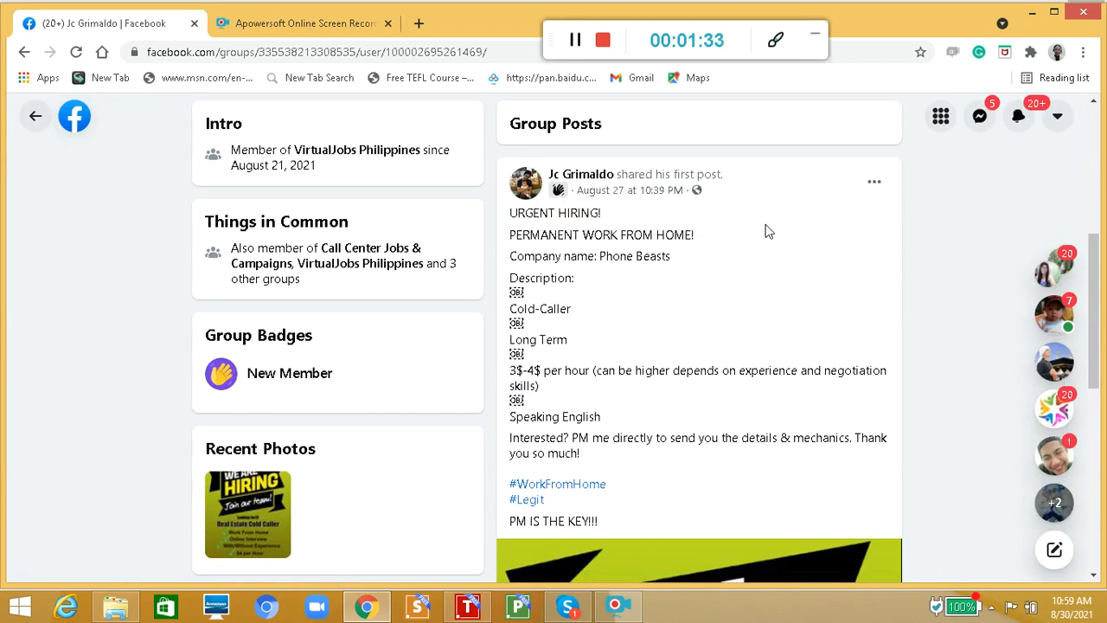
pyautogui.moveTo(657, 270)
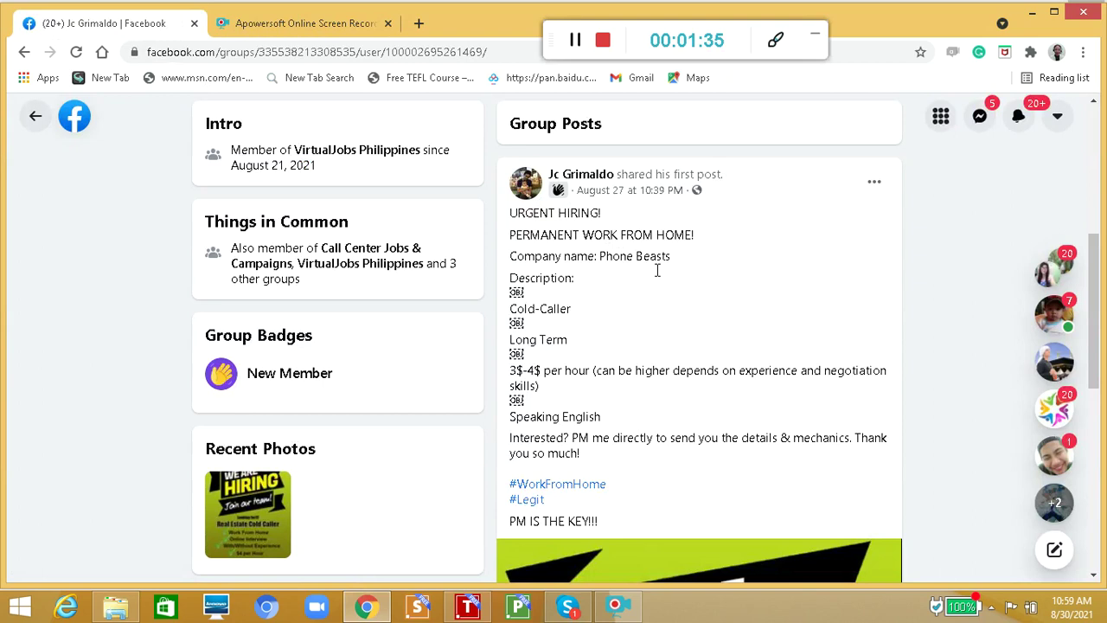
pyautogui.moveTo(738, 263)
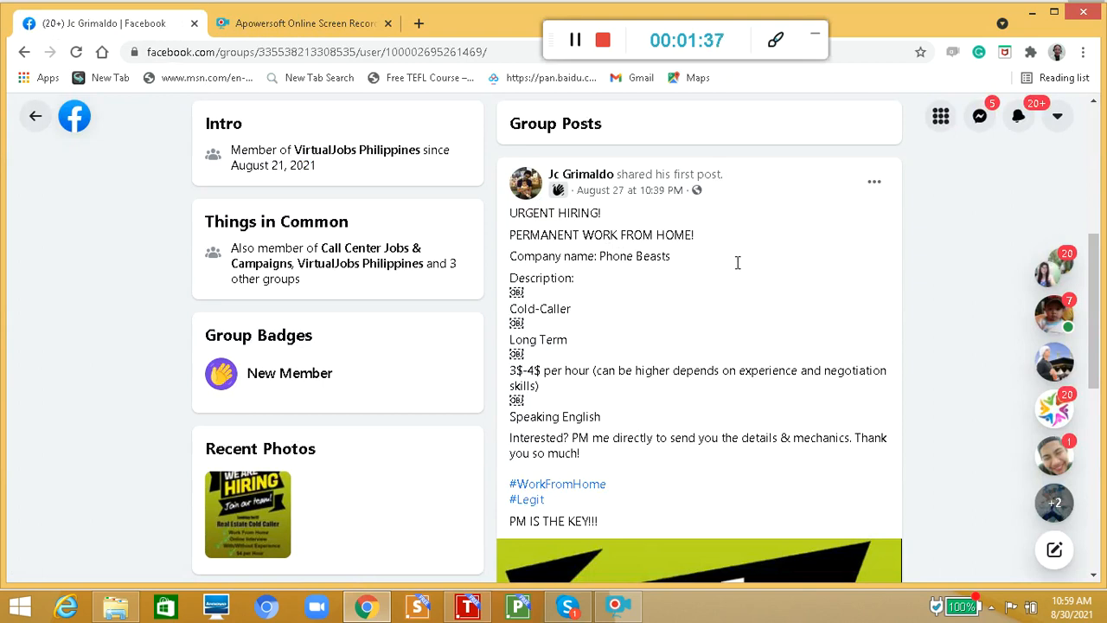
pyautogui.moveTo(740, 254)
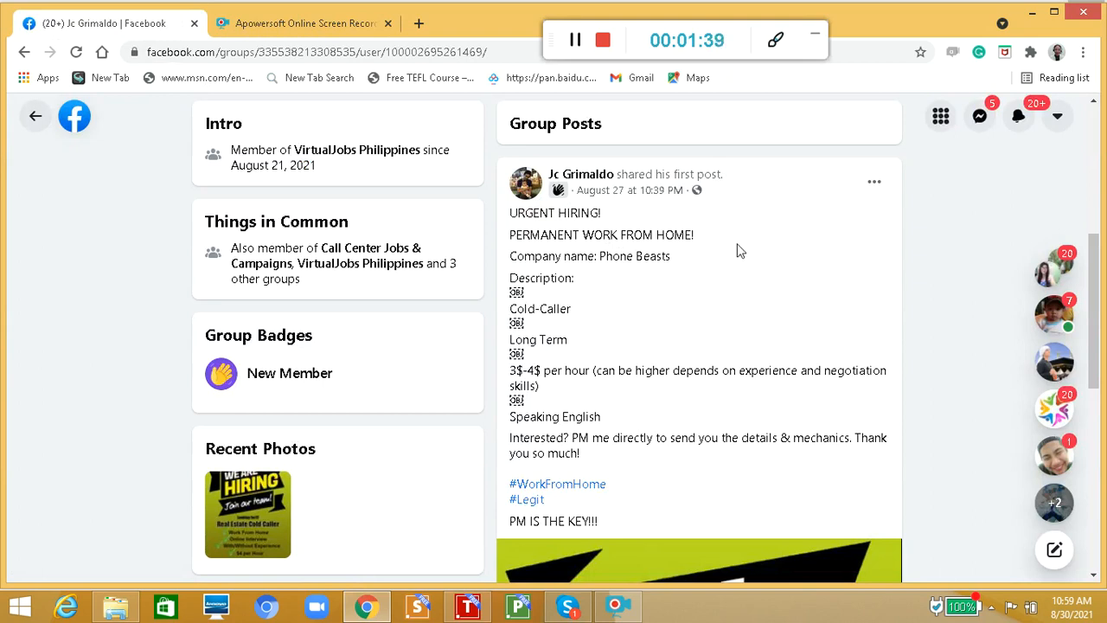
pyautogui.moveTo(718, 242)
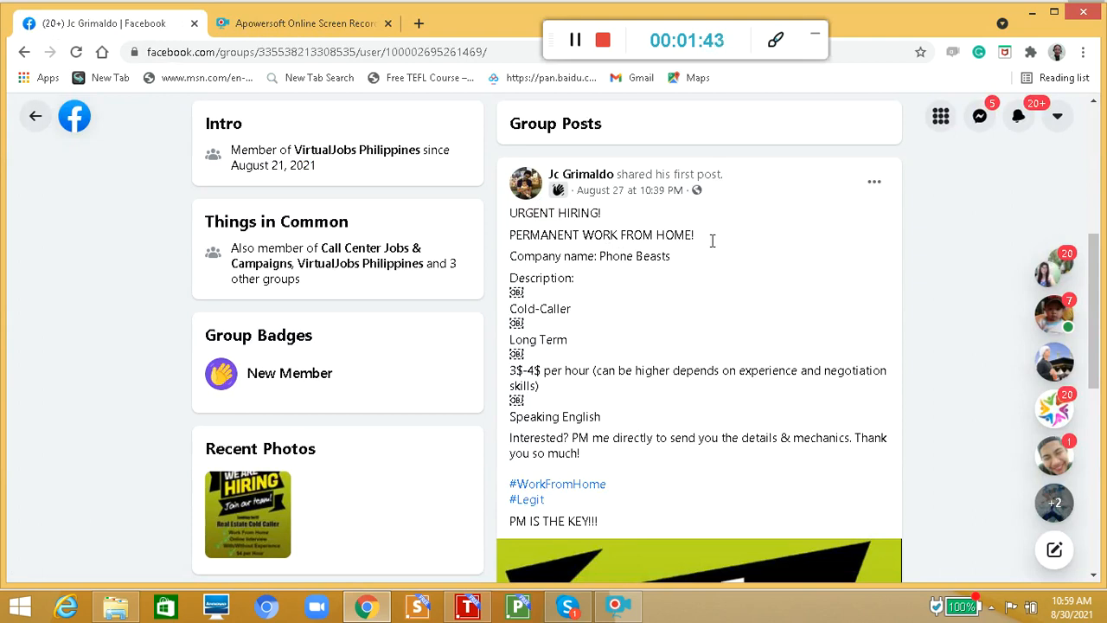
pyautogui.moveTo(705, 271)
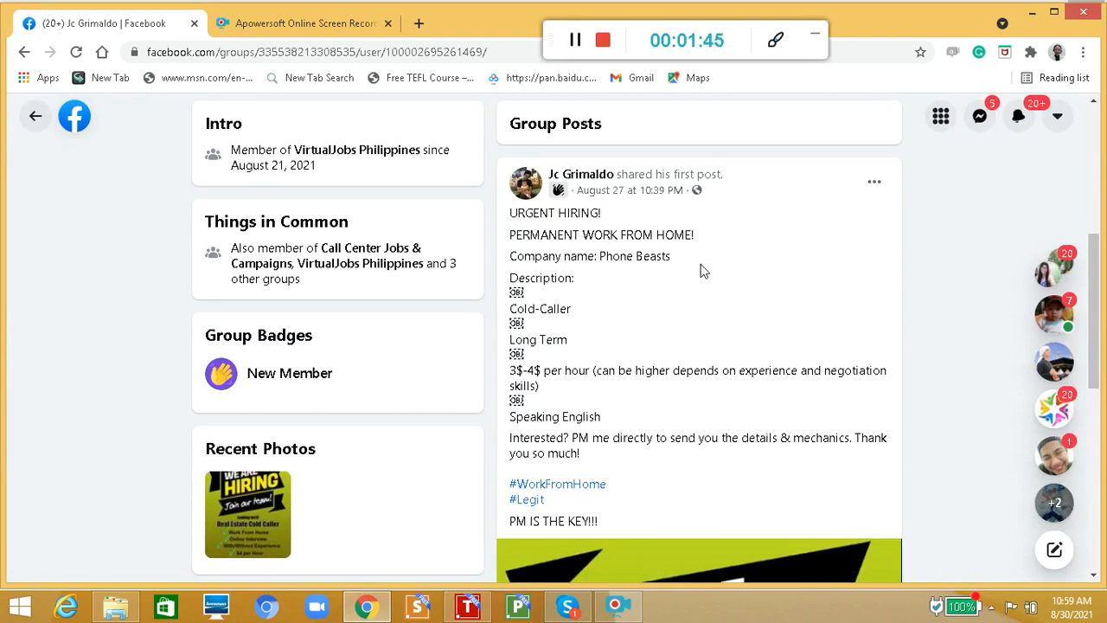
pyautogui.moveTo(614, 326)
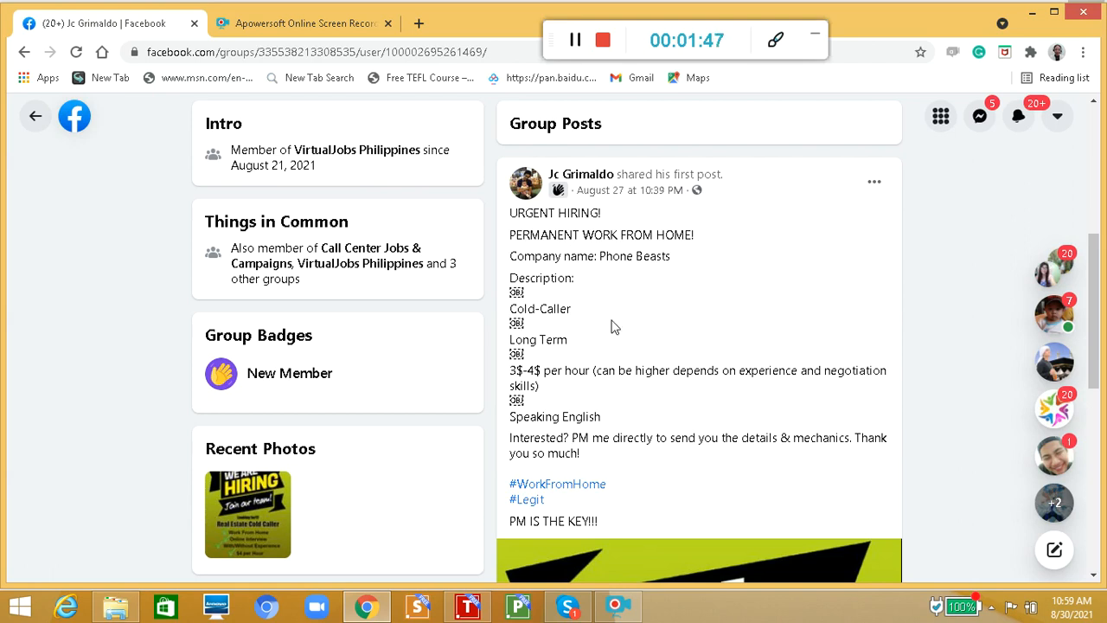
pyautogui.moveTo(582, 364)
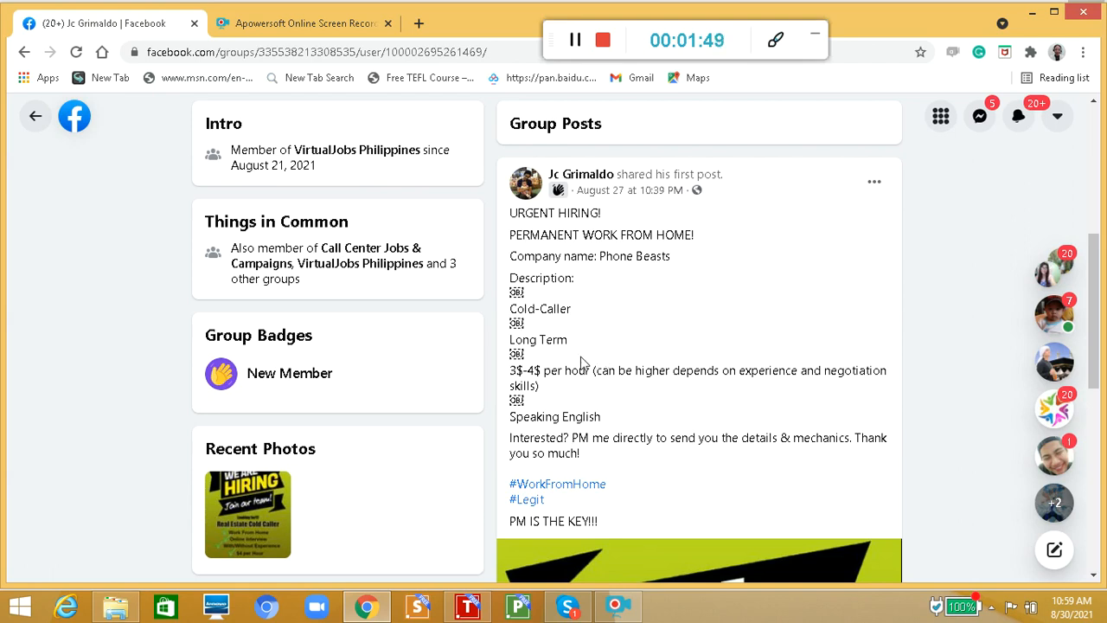
# Step: Scroll down to the Real Estate Cold Caller poster and its reaction and comment counts
pyautogui.scroll(-3)
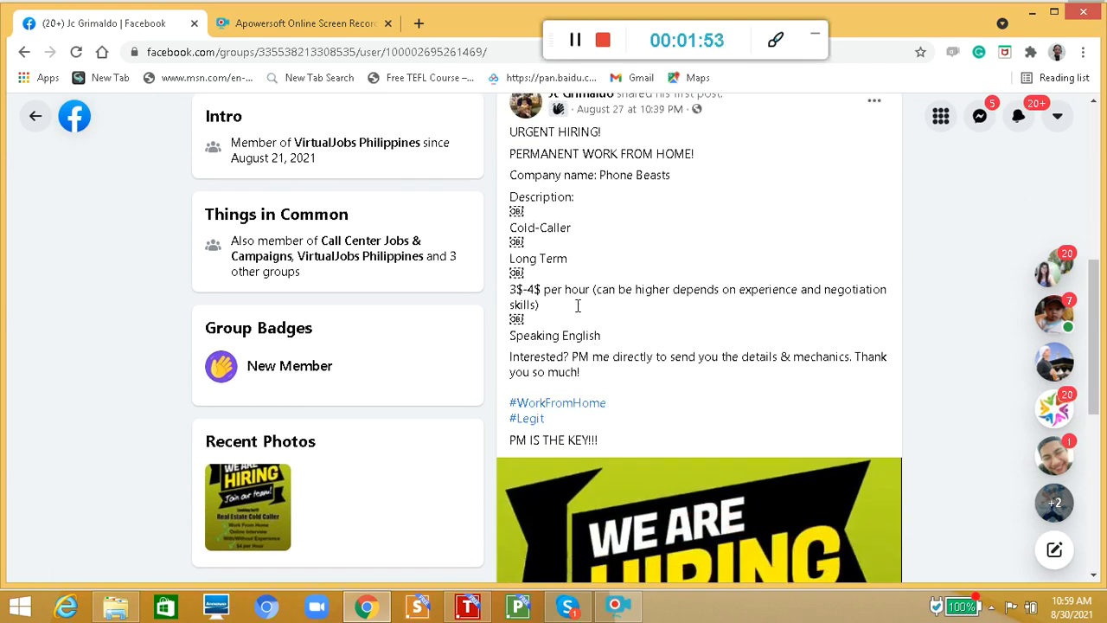
pyautogui.moveTo(632, 317)
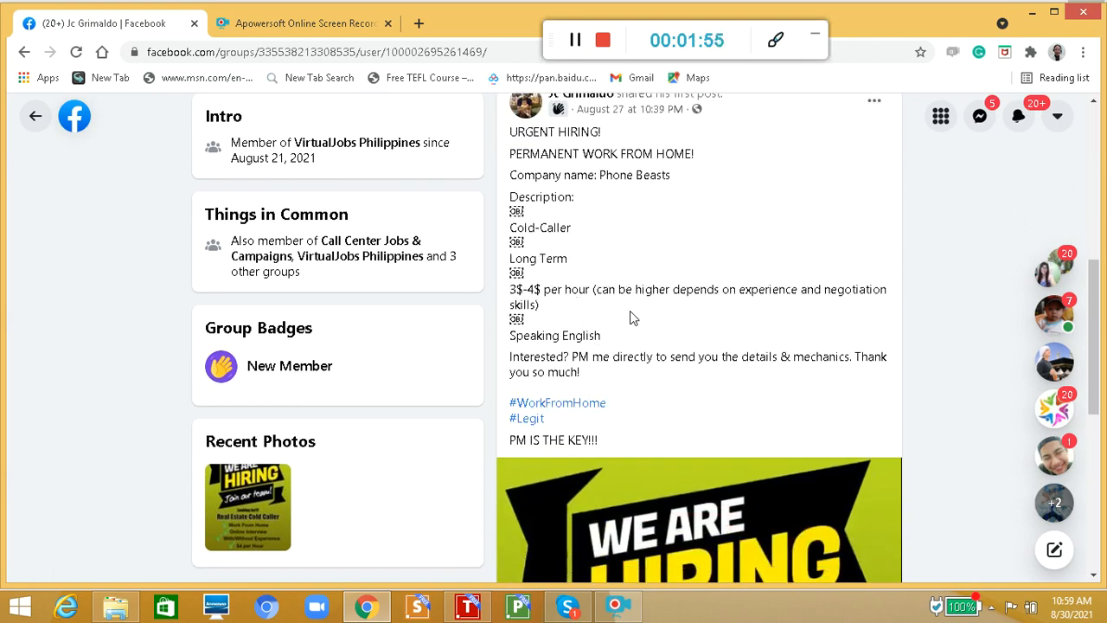
pyautogui.moveTo(698, 315)
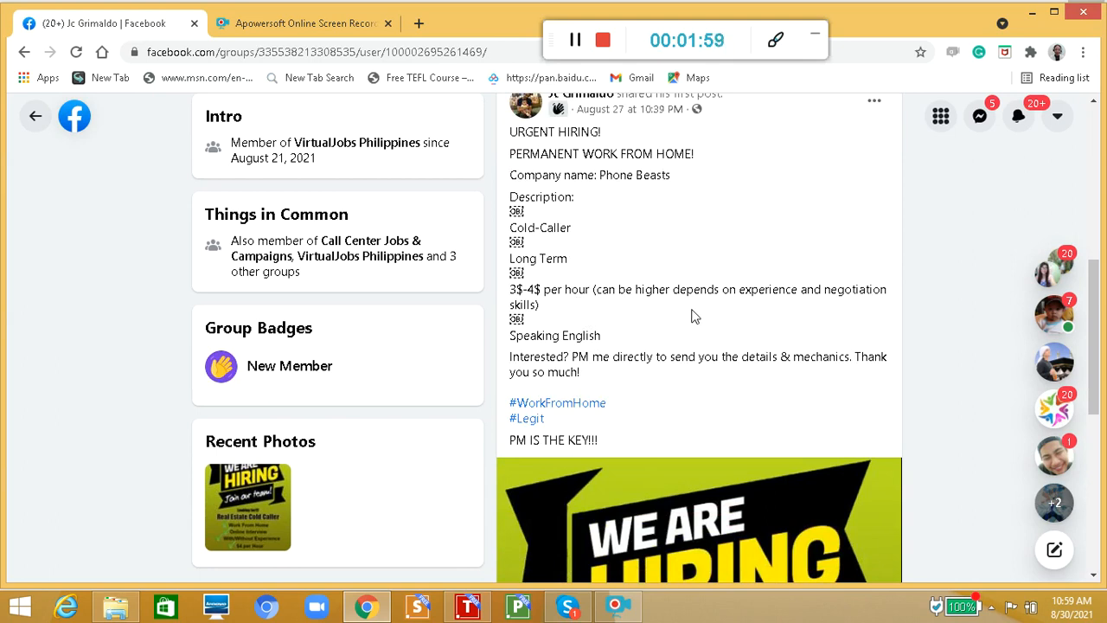
pyautogui.moveTo(551, 350)
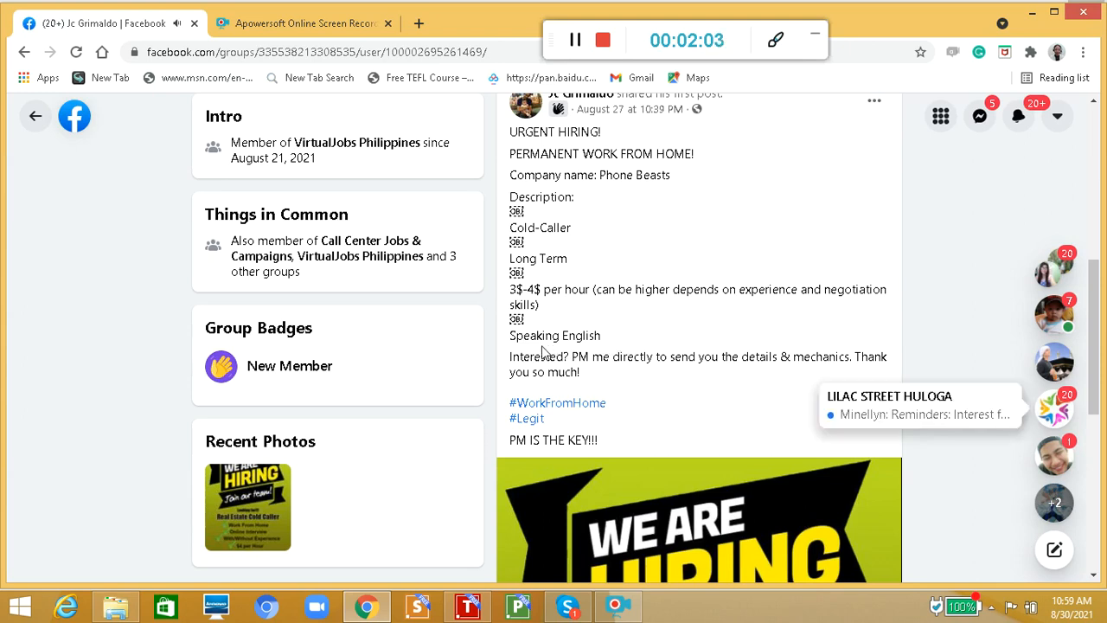
pyautogui.moveTo(640, 336)
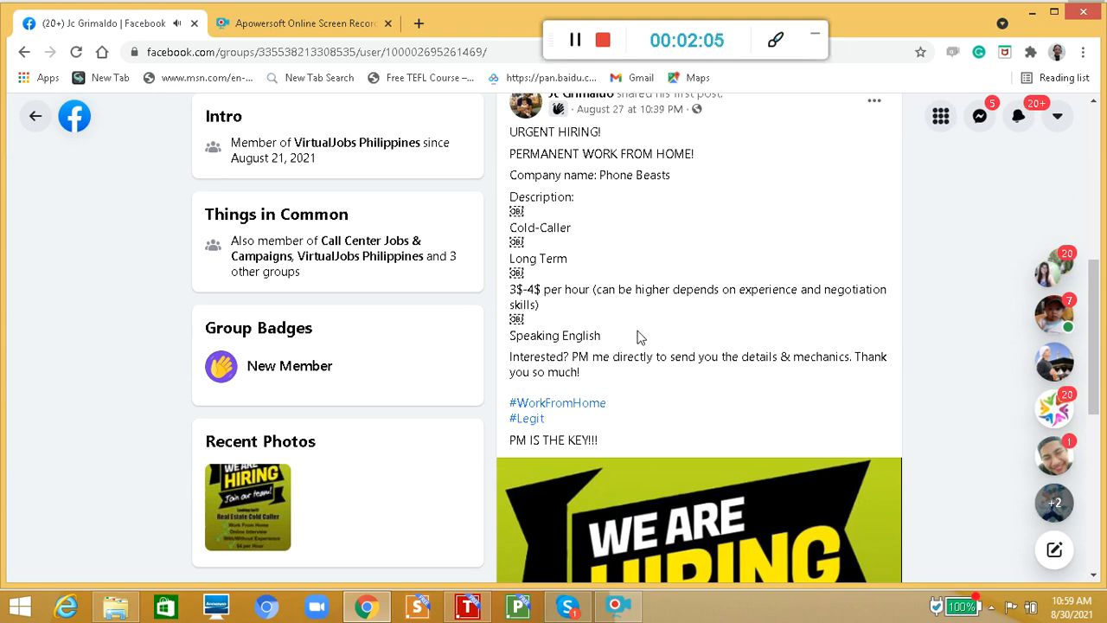
pyautogui.moveTo(681, 380)
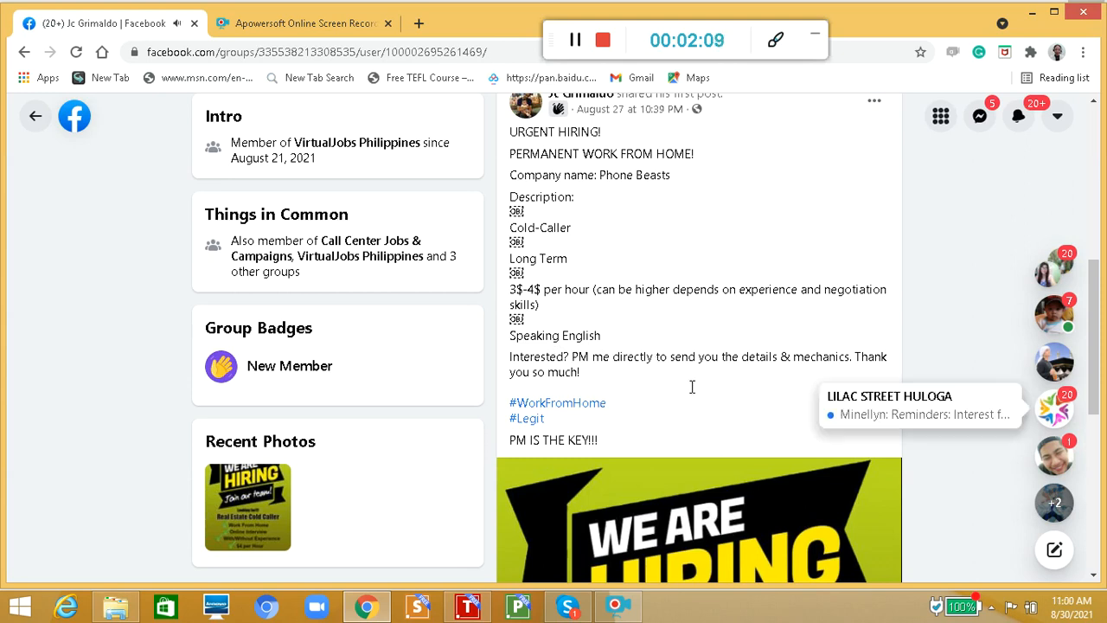
pyautogui.moveTo(748, 377)
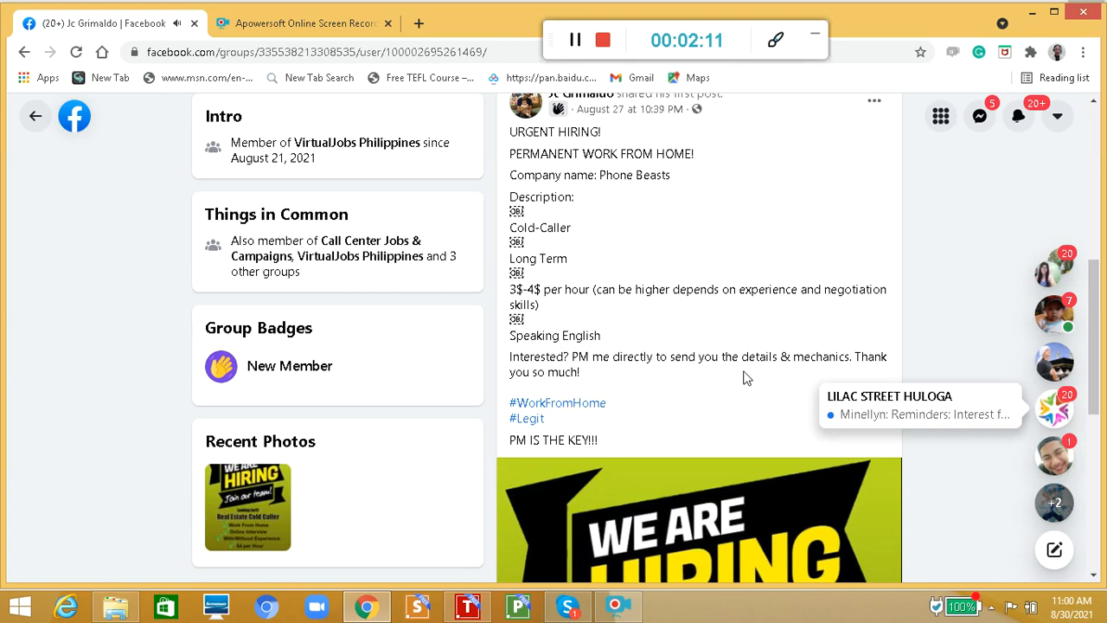
pyautogui.moveTo(677, 391)
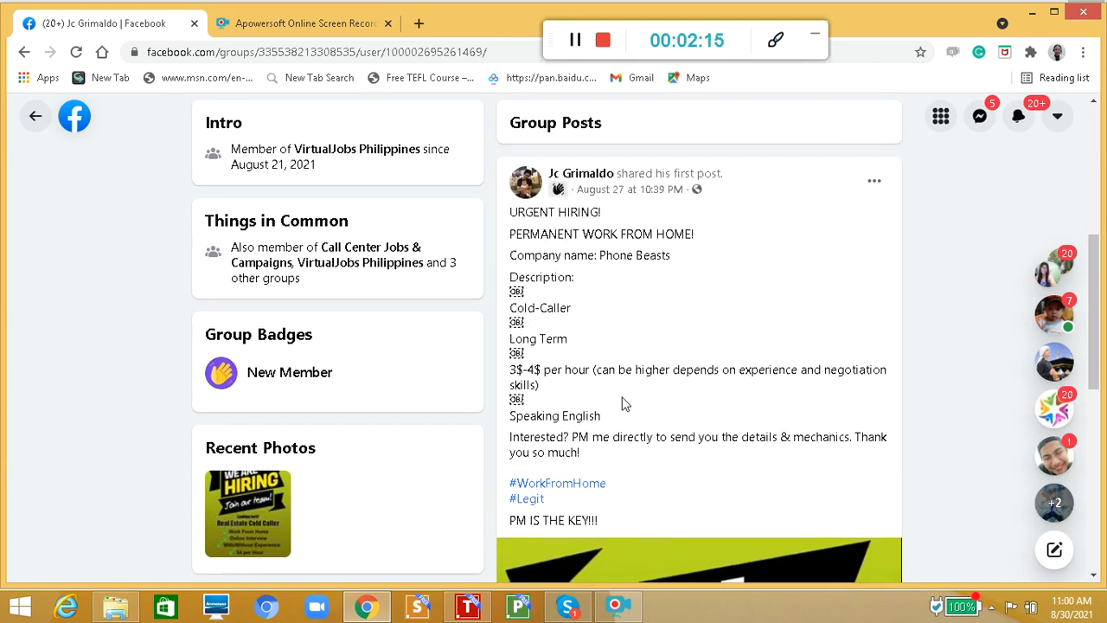
pyautogui.scroll(-3)
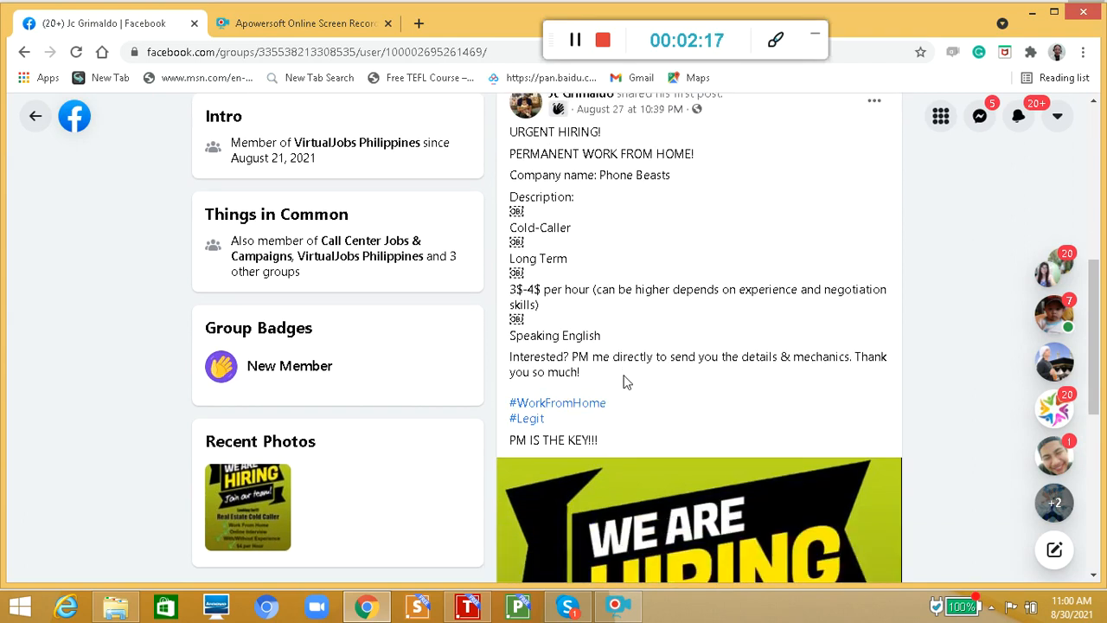
pyautogui.moveTo(534, 442)
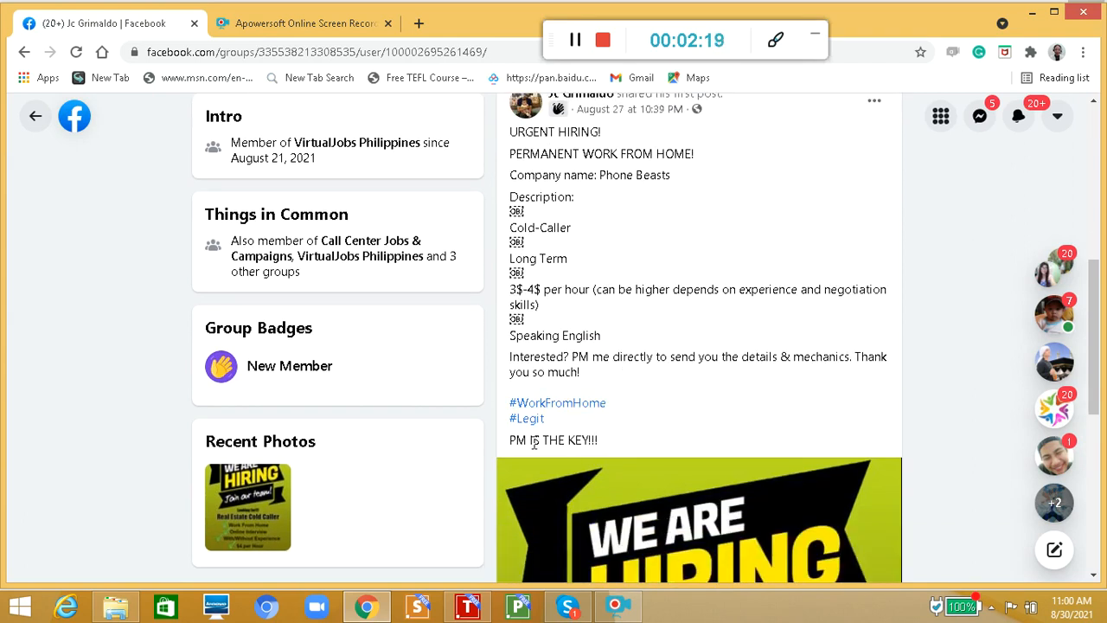
pyautogui.moveTo(630, 428)
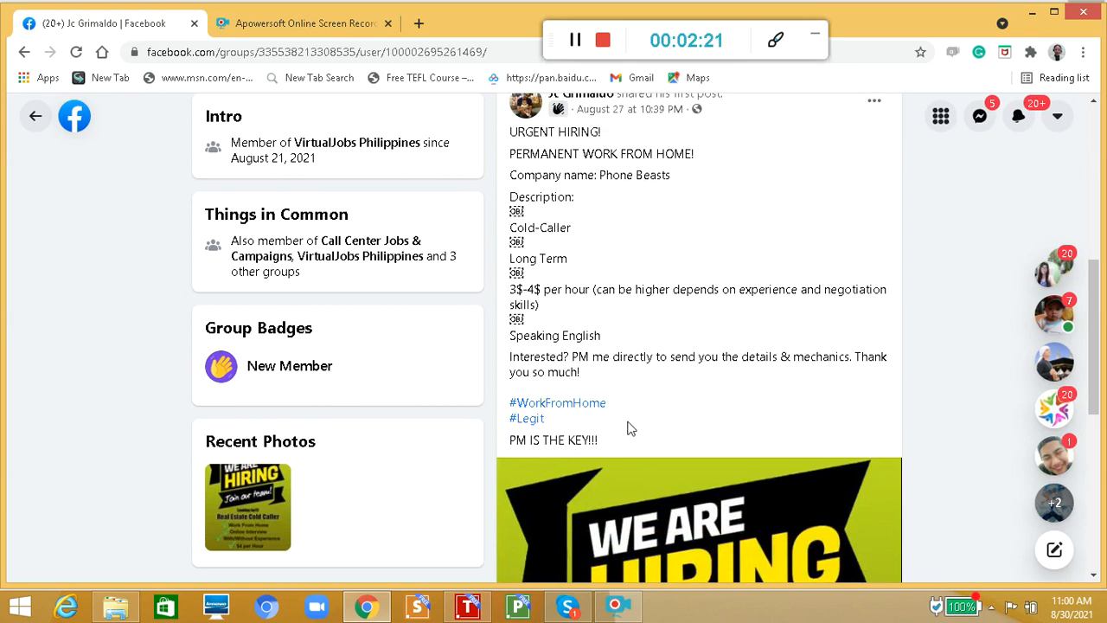
pyautogui.scroll(-3)
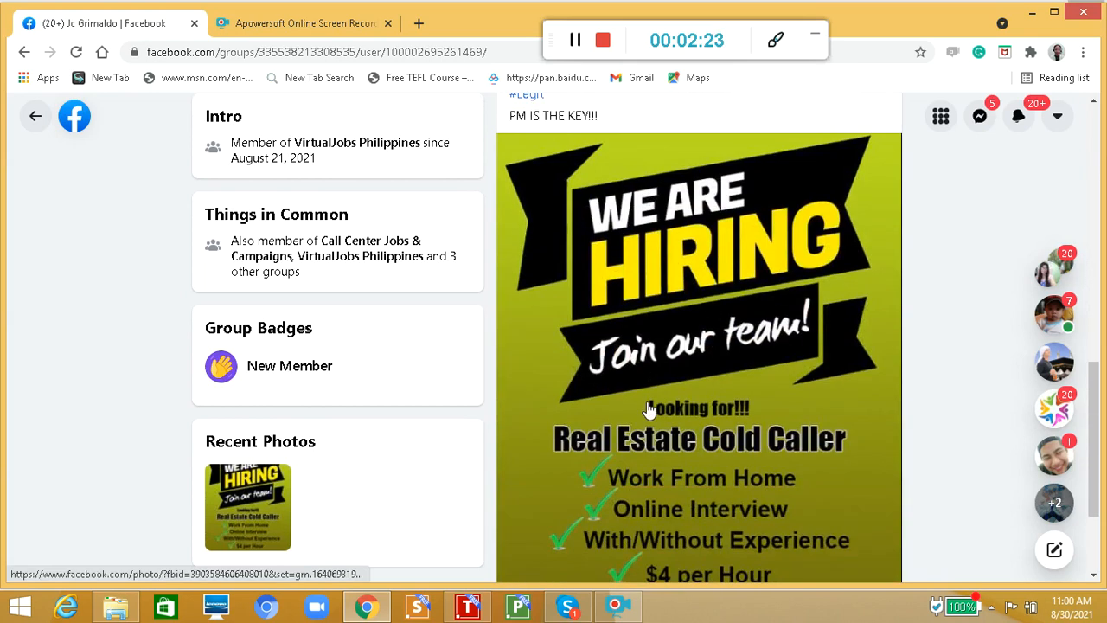
pyautogui.scroll(-3)
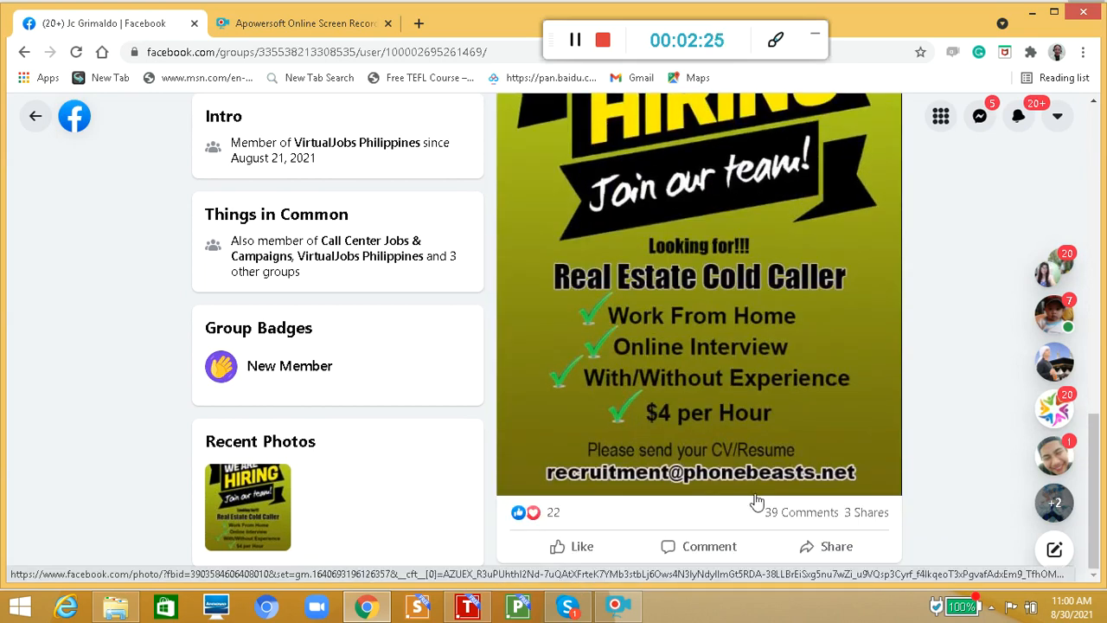
pyautogui.moveTo(552, 500)
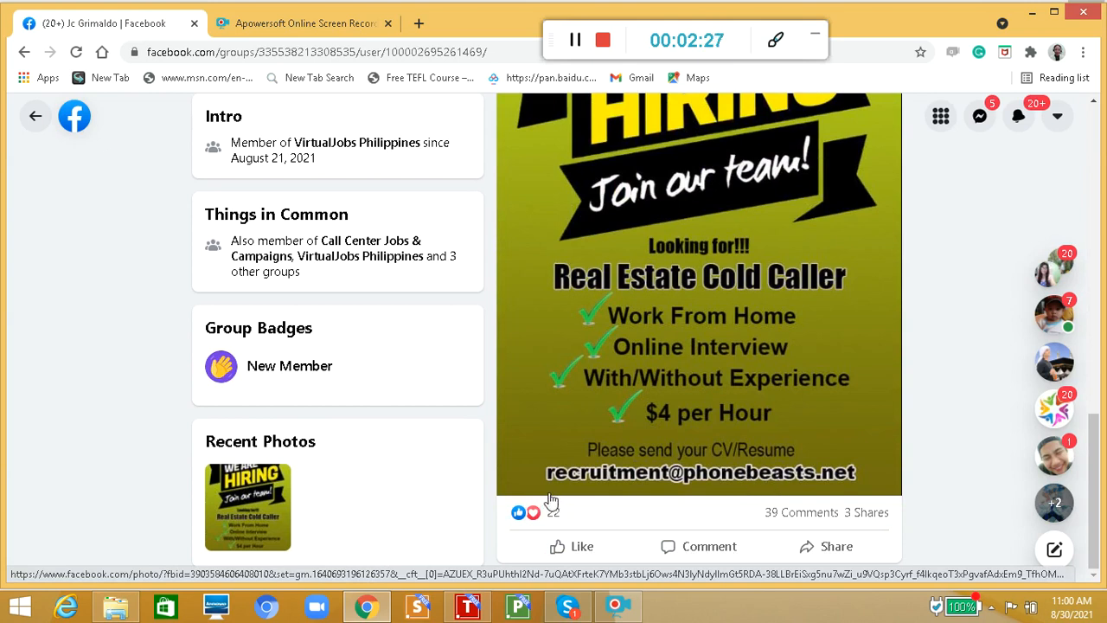
pyautogui.moveTo(714, 493)
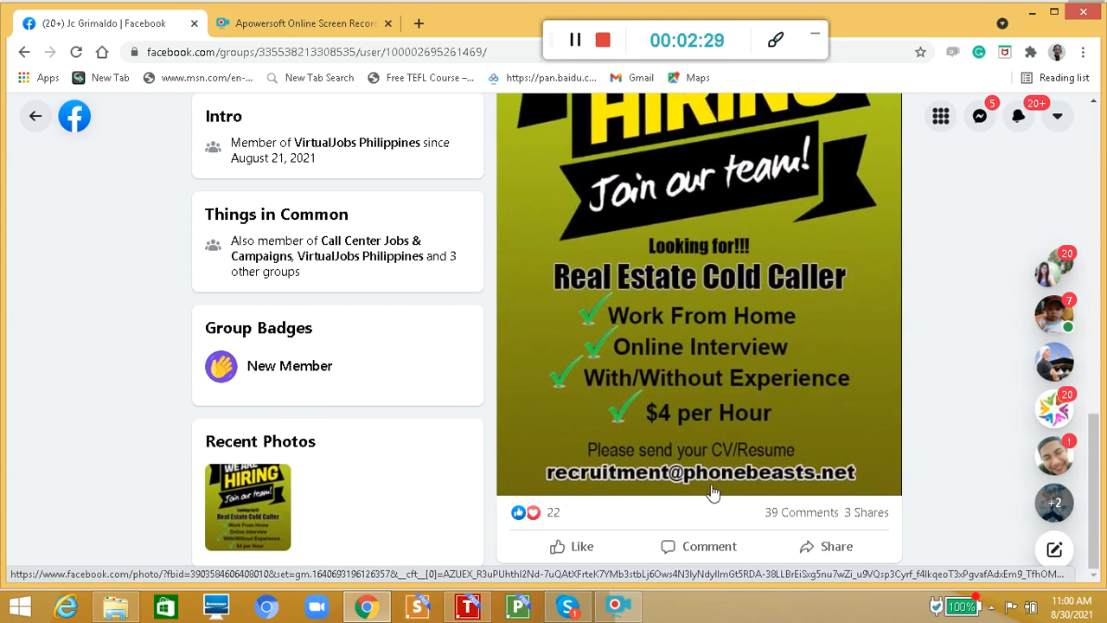
pyautogui.moveTo(836, 491)
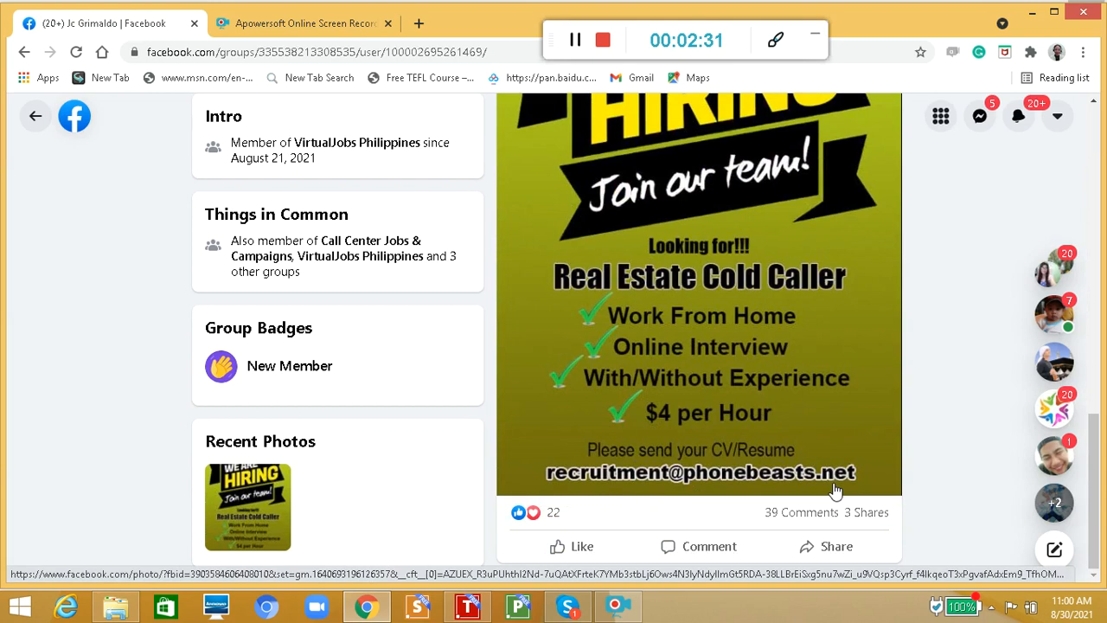
pyautogui.moveTo(578, 484)
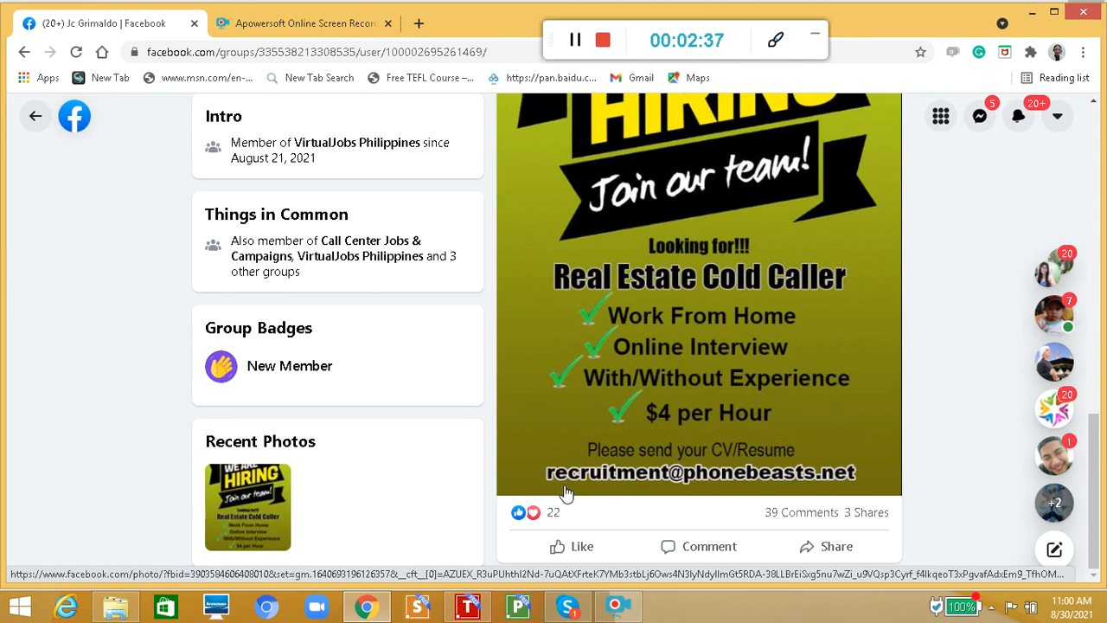
pyautogui.moveTo(720, 493)
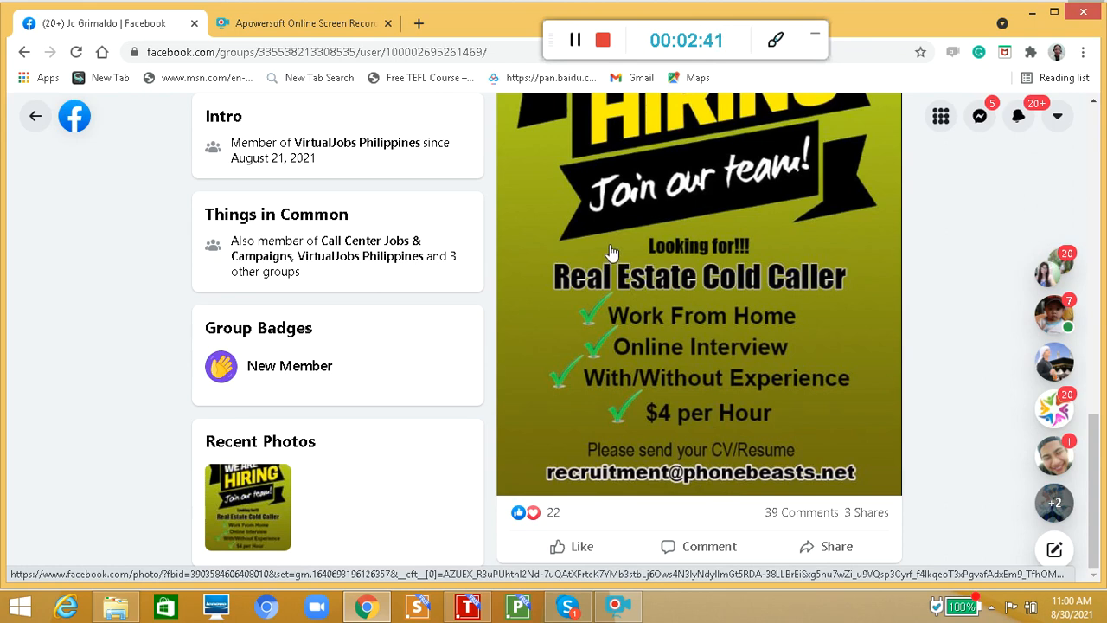
pyautogui.scroll(3)
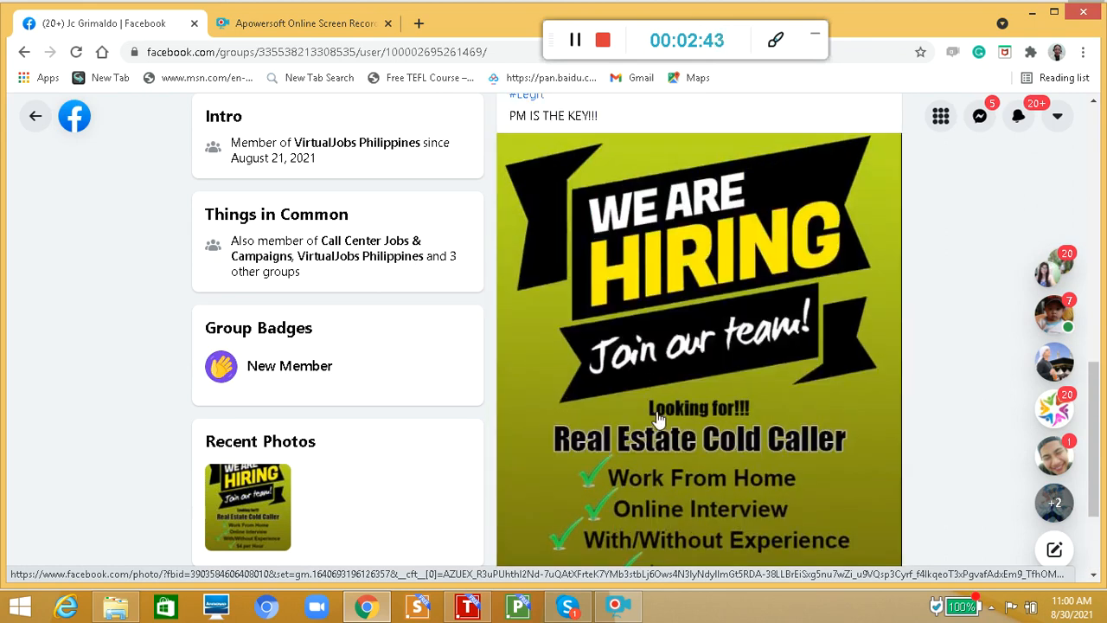
pyautogui.moveTo(603, 467)
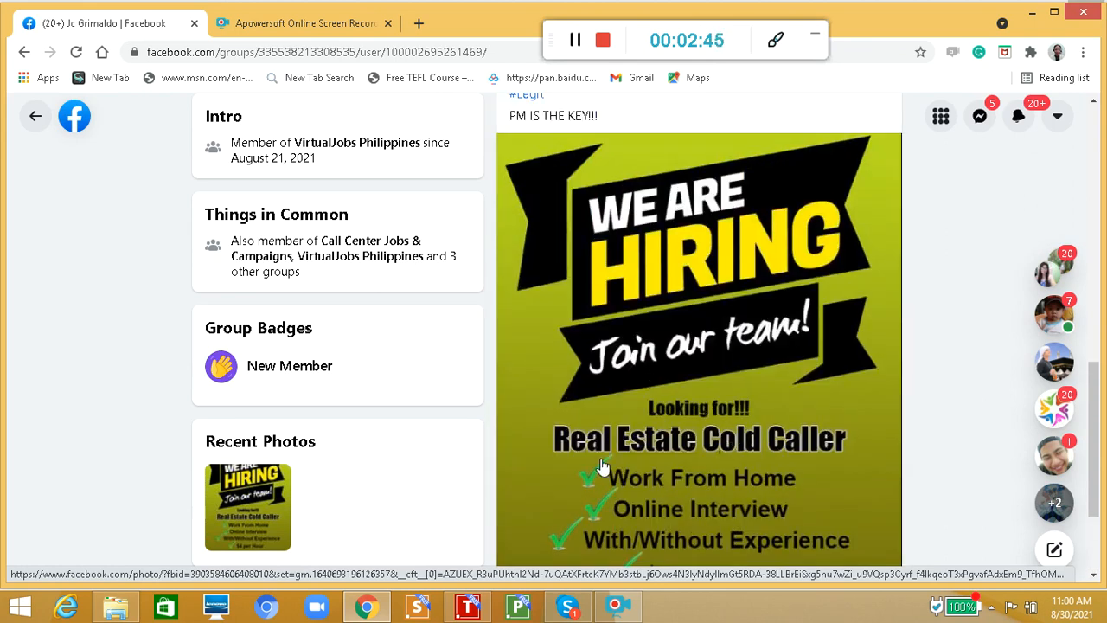
pyautogui.moveTo(774, 461)
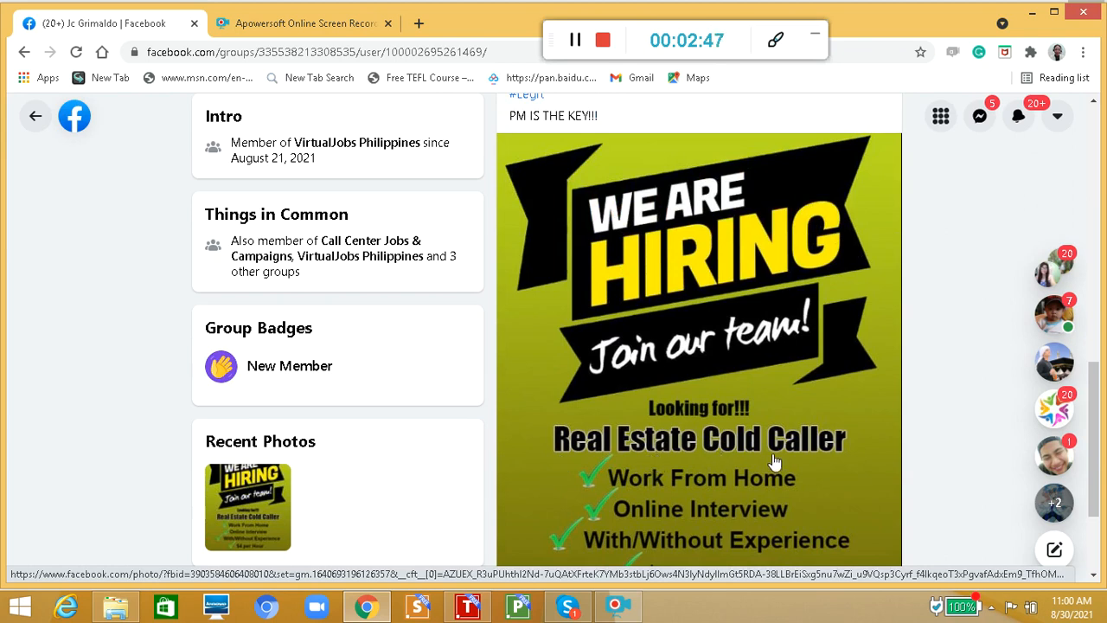
pyautogui.moveTo(803, 449)
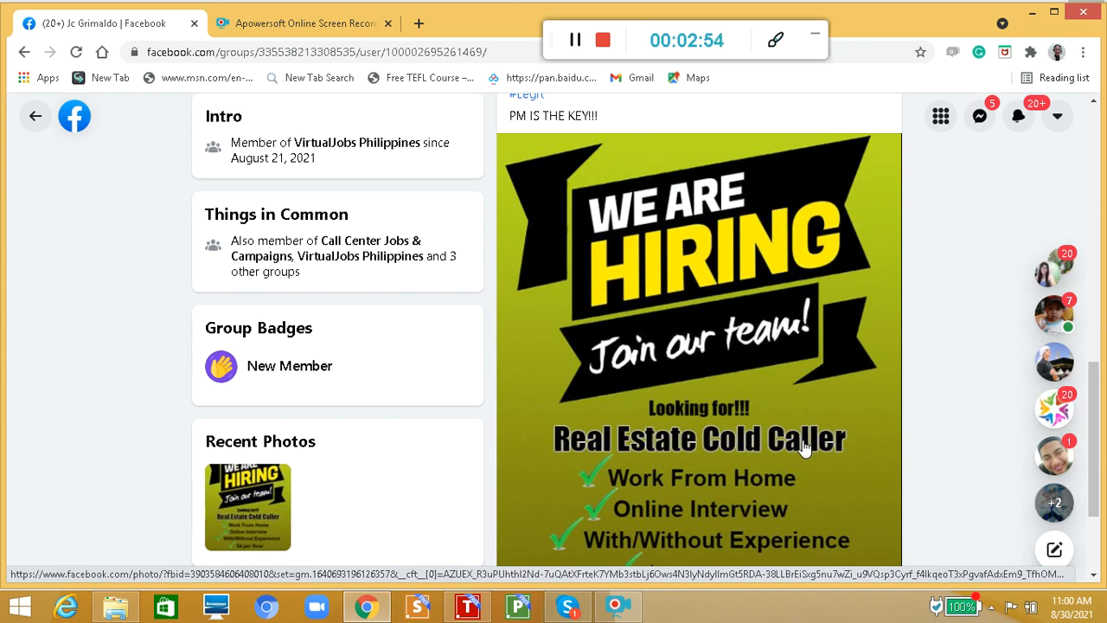
pyautogui.scroll(-3)
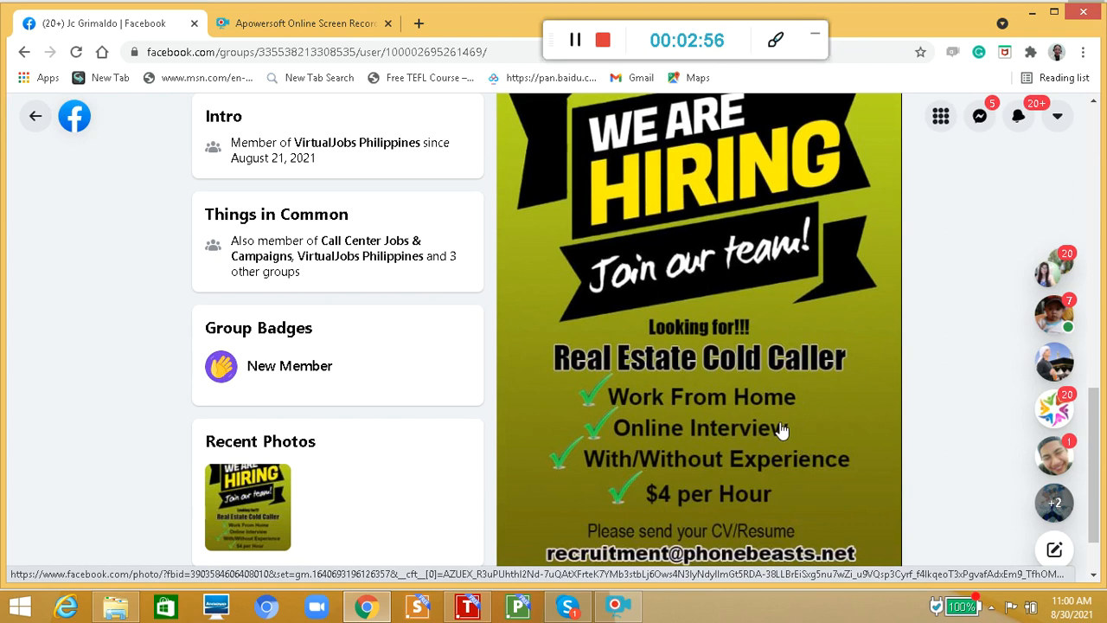
pyautogui.moveTo(632, 447)
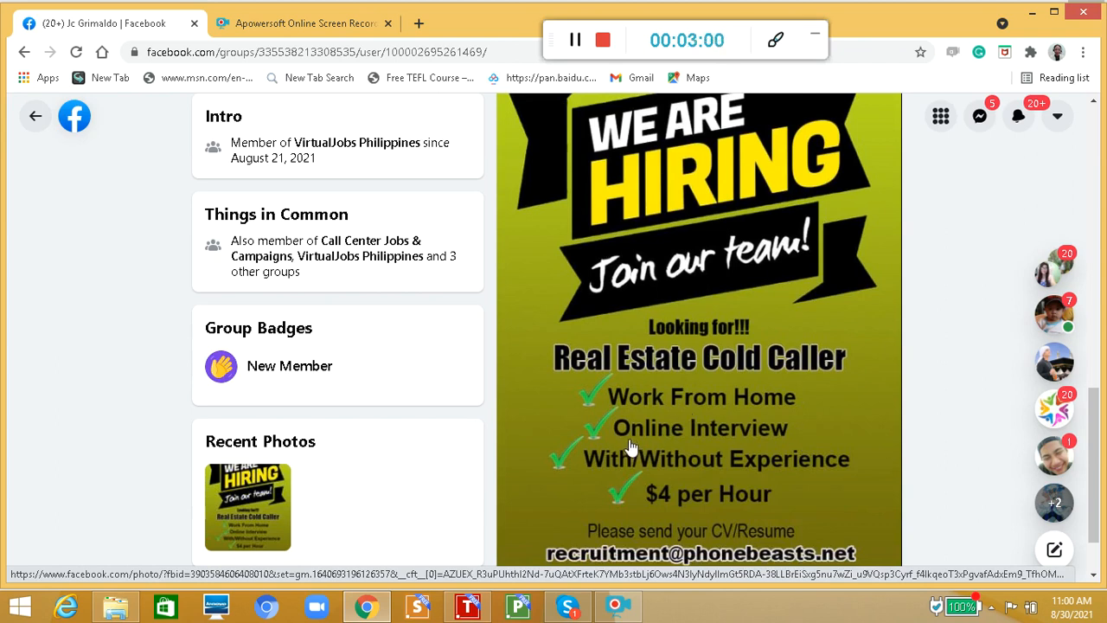
pyautogui.scroll(-3)
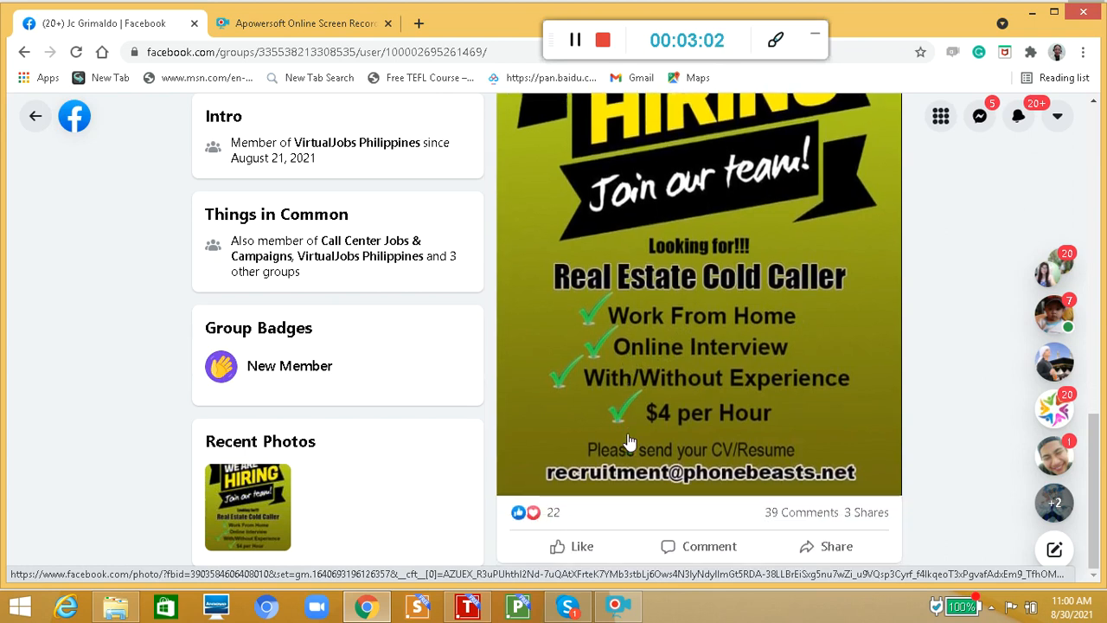
pyautogui.moveTo(595, 406)
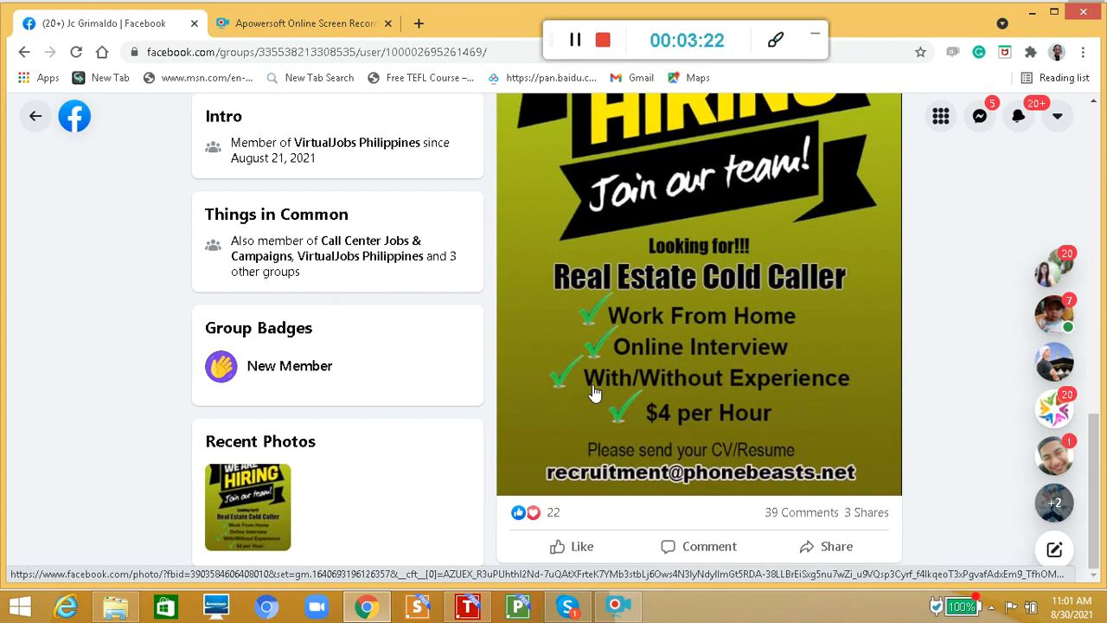
pyautogui.moveTo(663, 435)
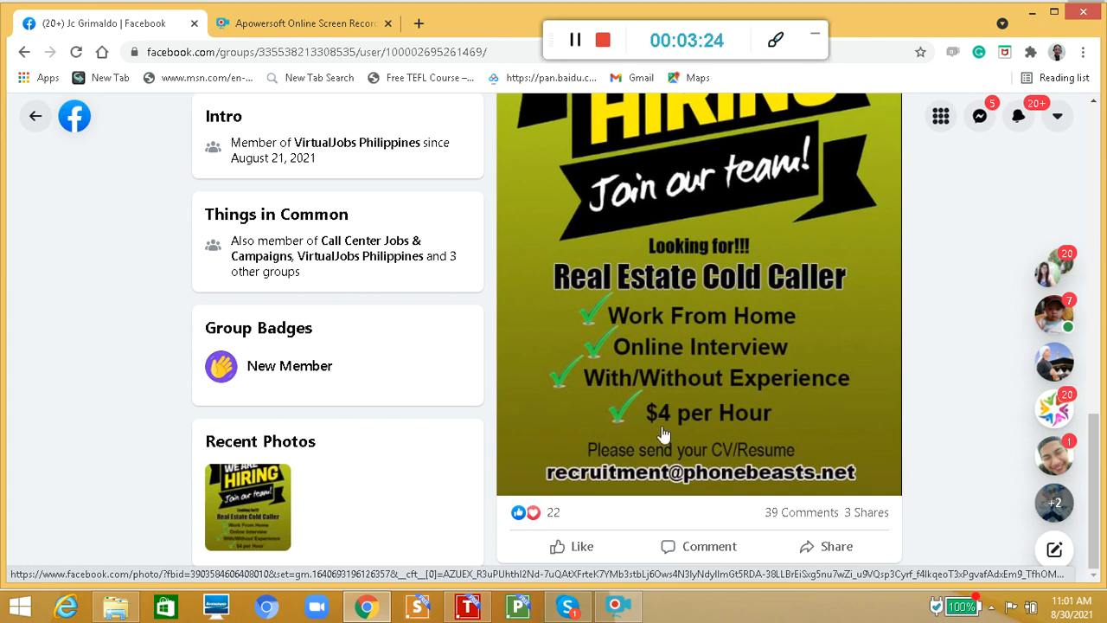
pyautogui.moveTo(831, 401)
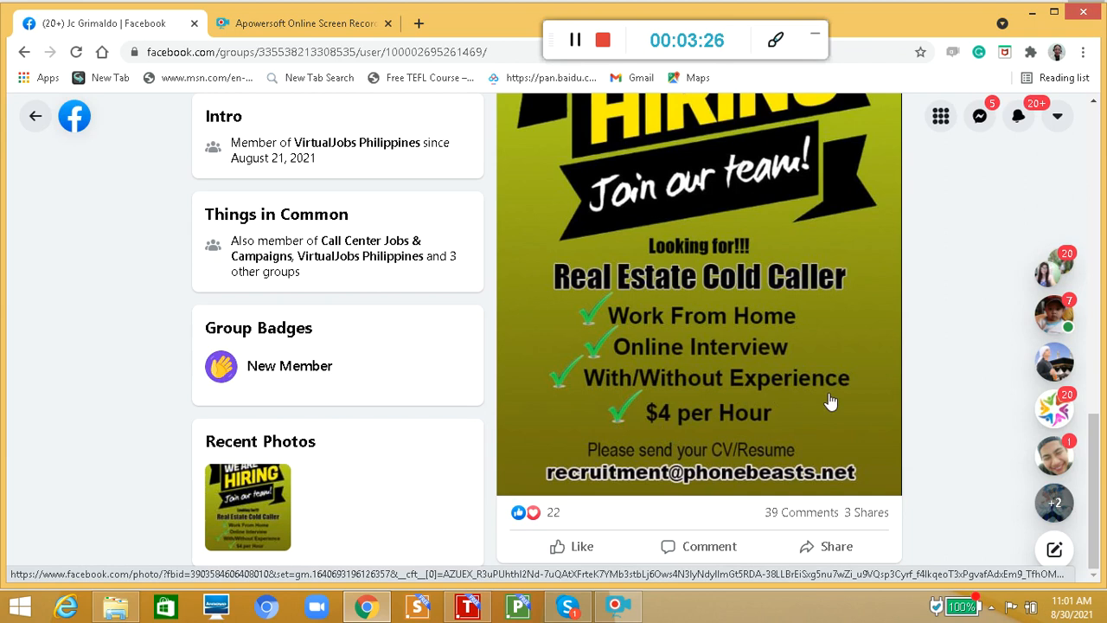
pyautogui.moveTo(623, 430)
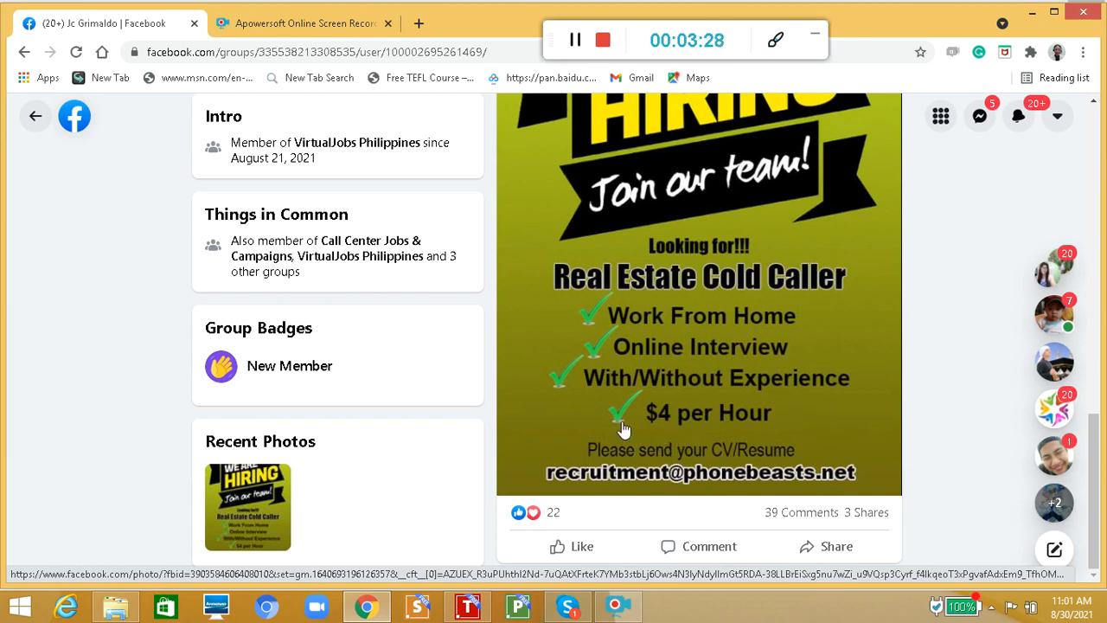
pyautogui.moveTo(723, 462)
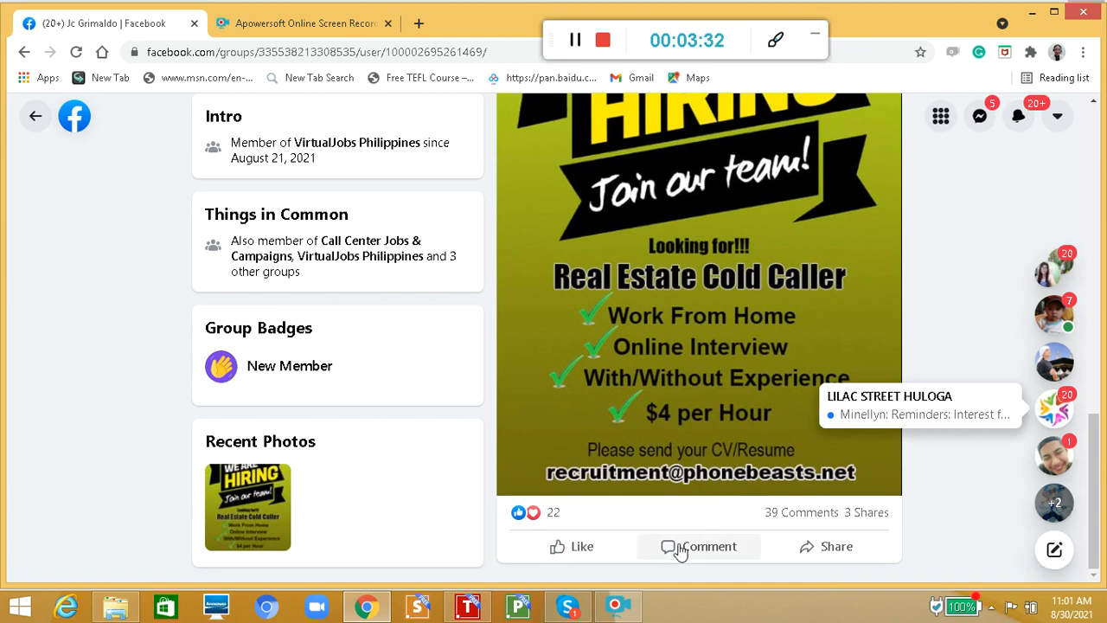
pyautogui.moveTo(614, 471)
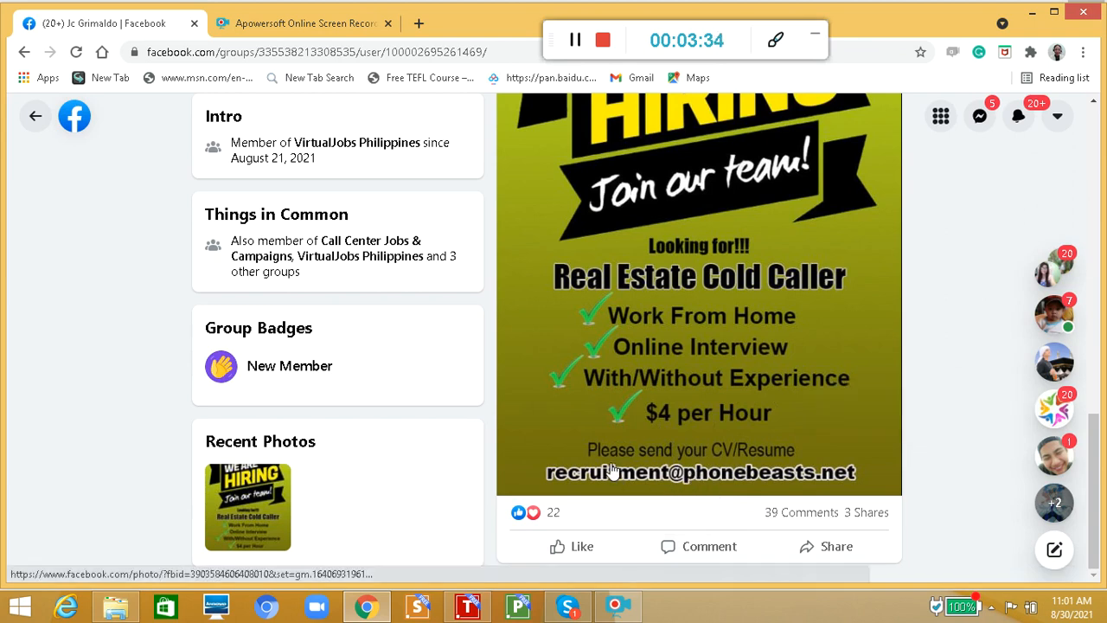
pyautogui.moveTo(560, 496)
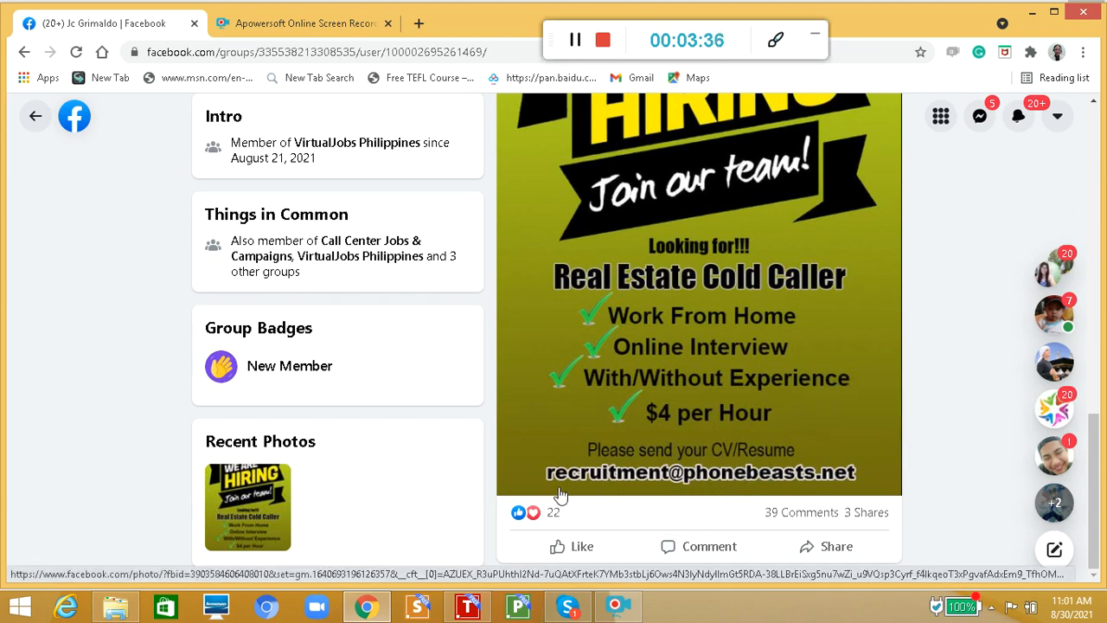
pyautogui.moveTo(760, 487)
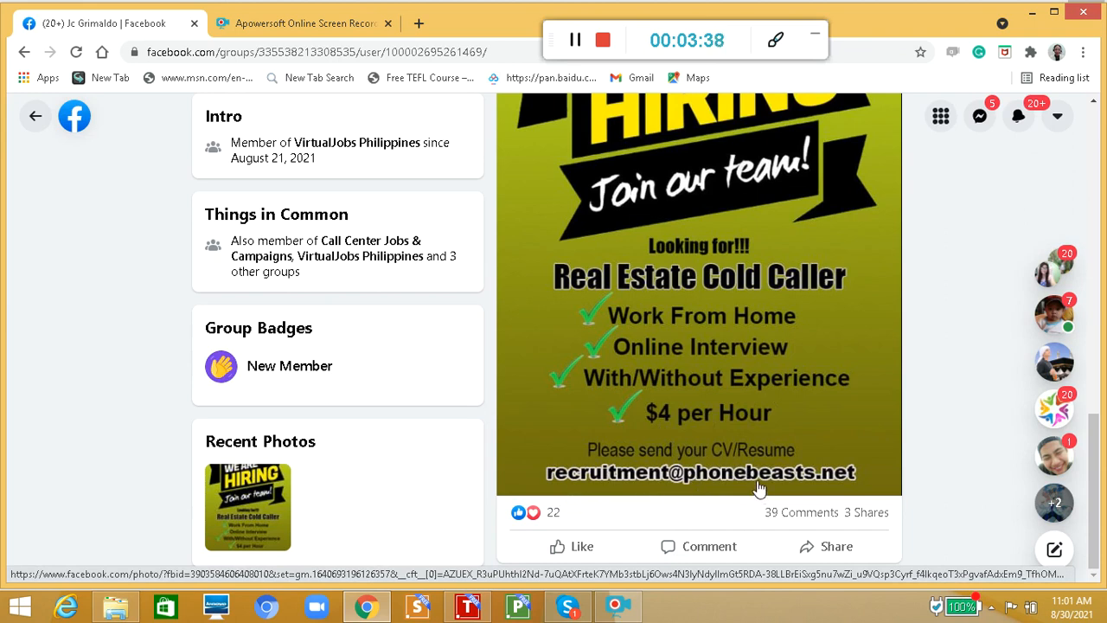
pyautogui.moveTo(678, 450)
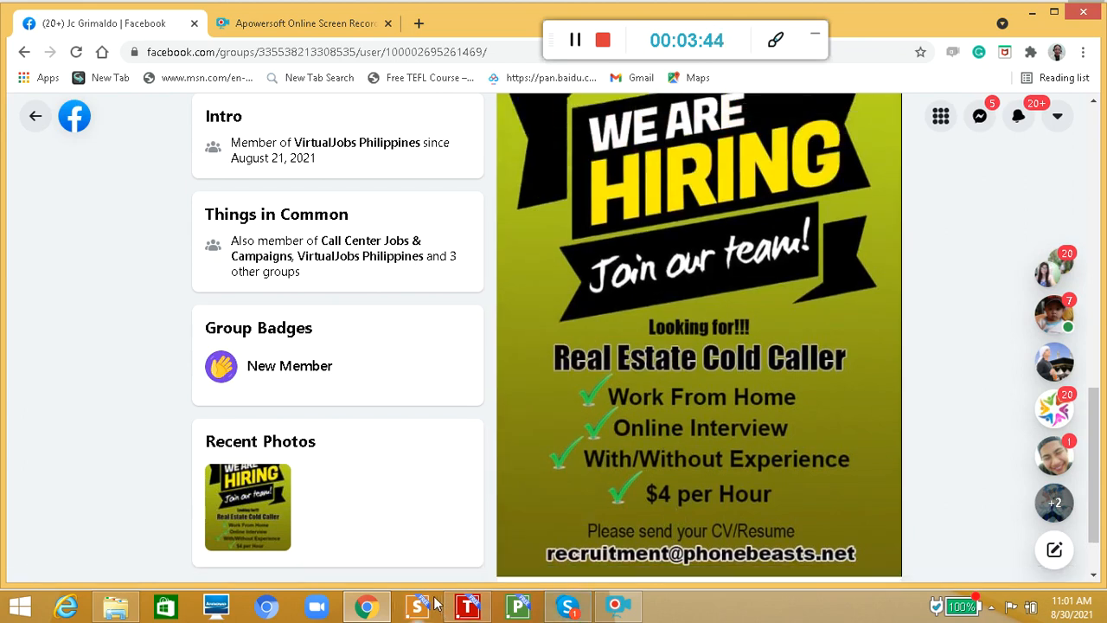
# Step: Return to the PHONEBEASTS script and scroll to its "There you have it" closing section
pyautogui.click(468, 605)
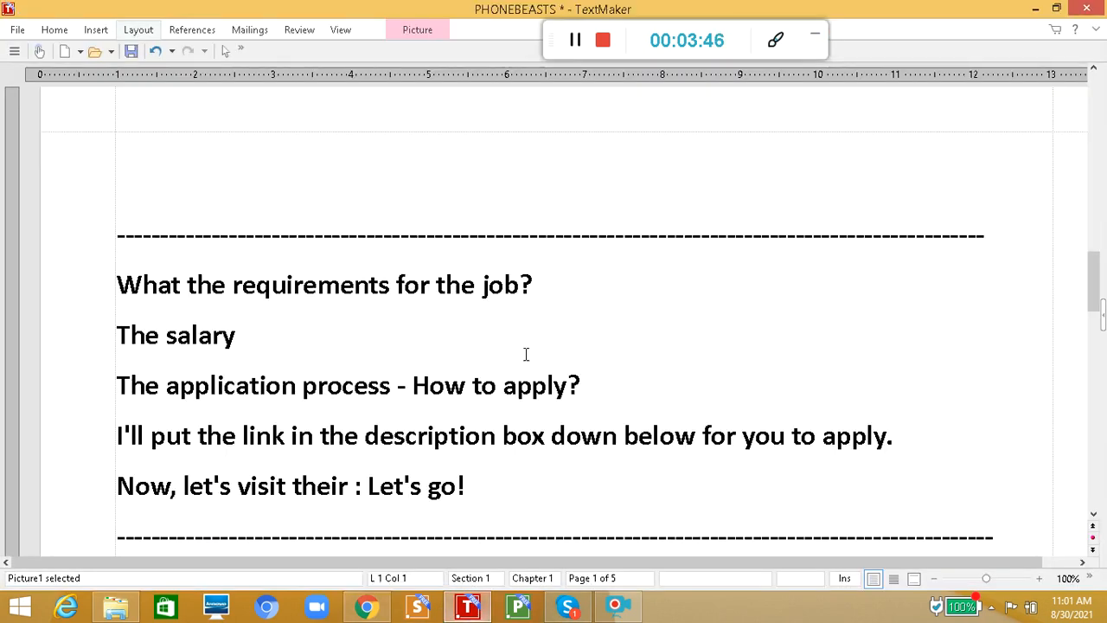
pyautogui.scroll(-3)
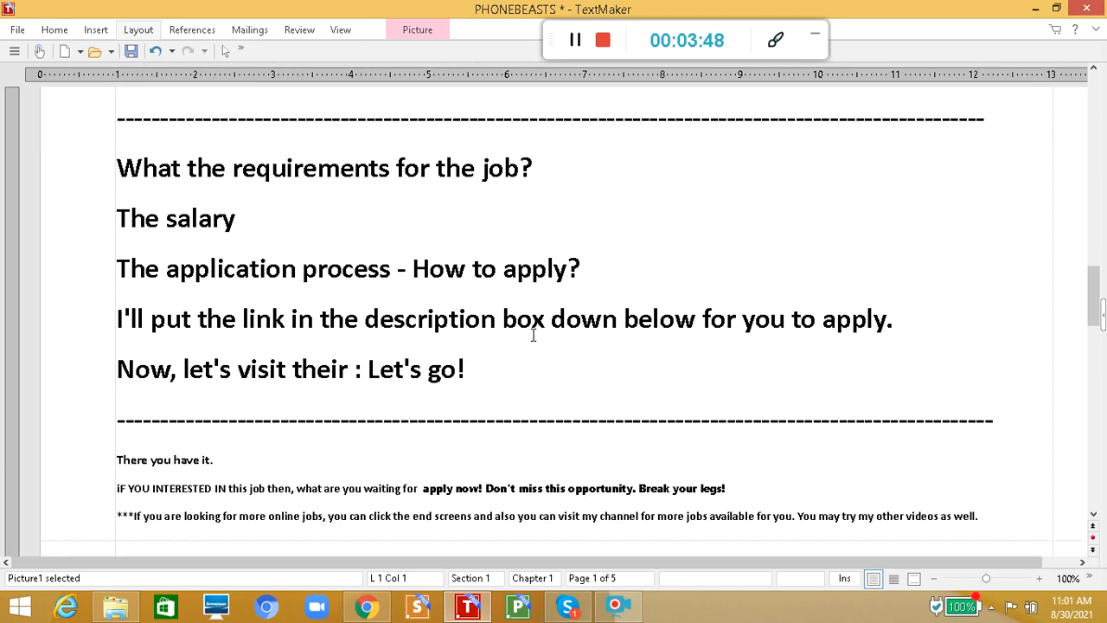
pyautogui.scroll(-3)
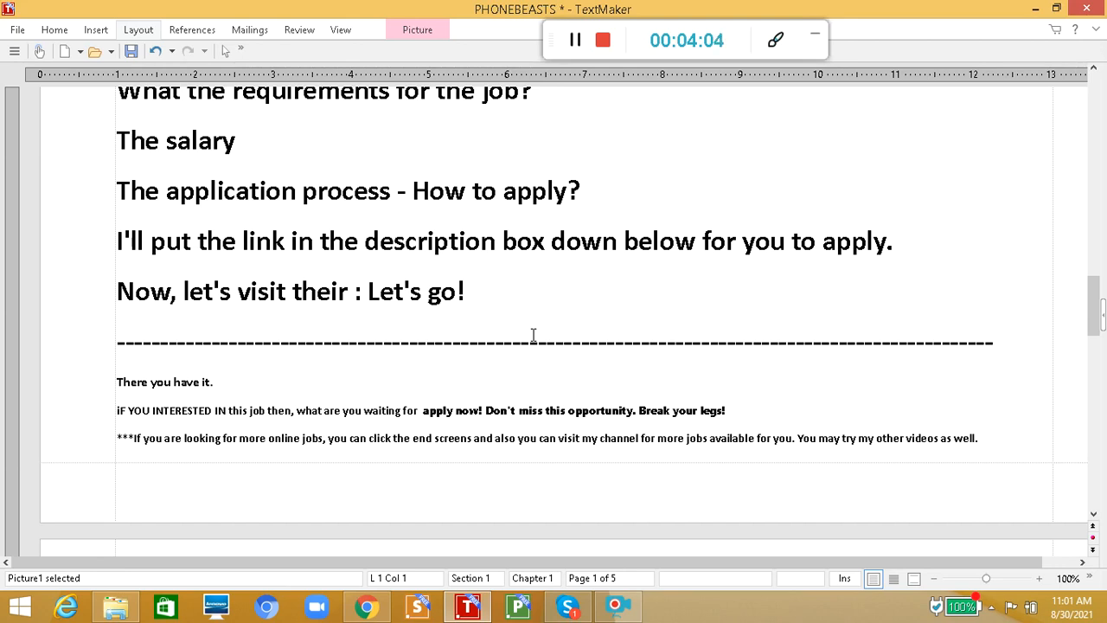
pyautogui.moveTo(671, 467)
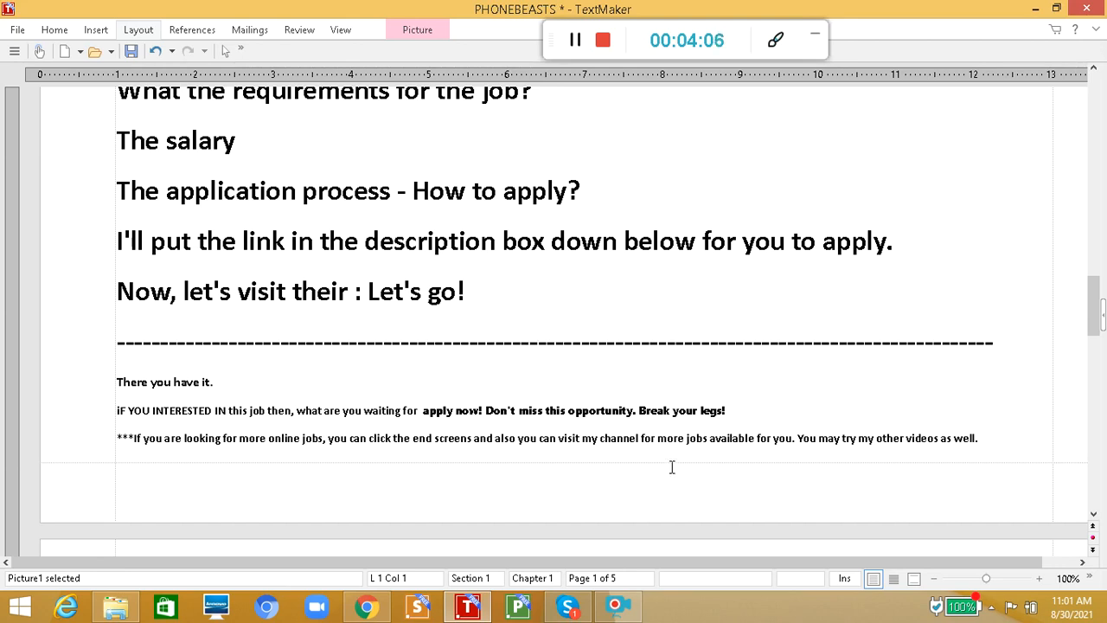
pyautogui.moveTo(637, 449)
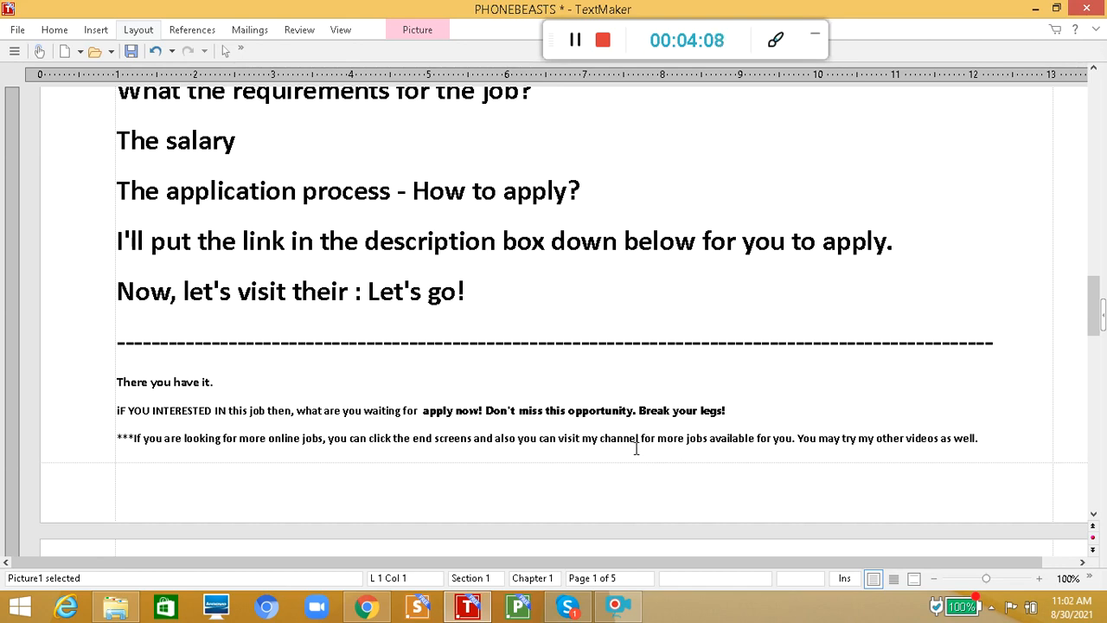
pyautogui.scroll(-3)
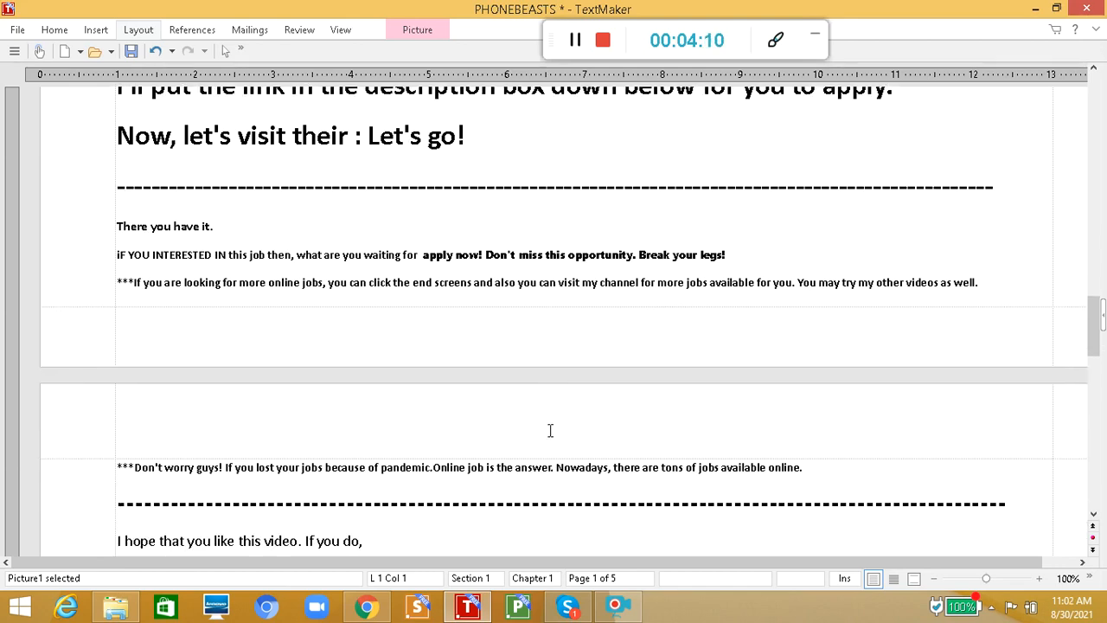
pyautogui.scroll(-3)
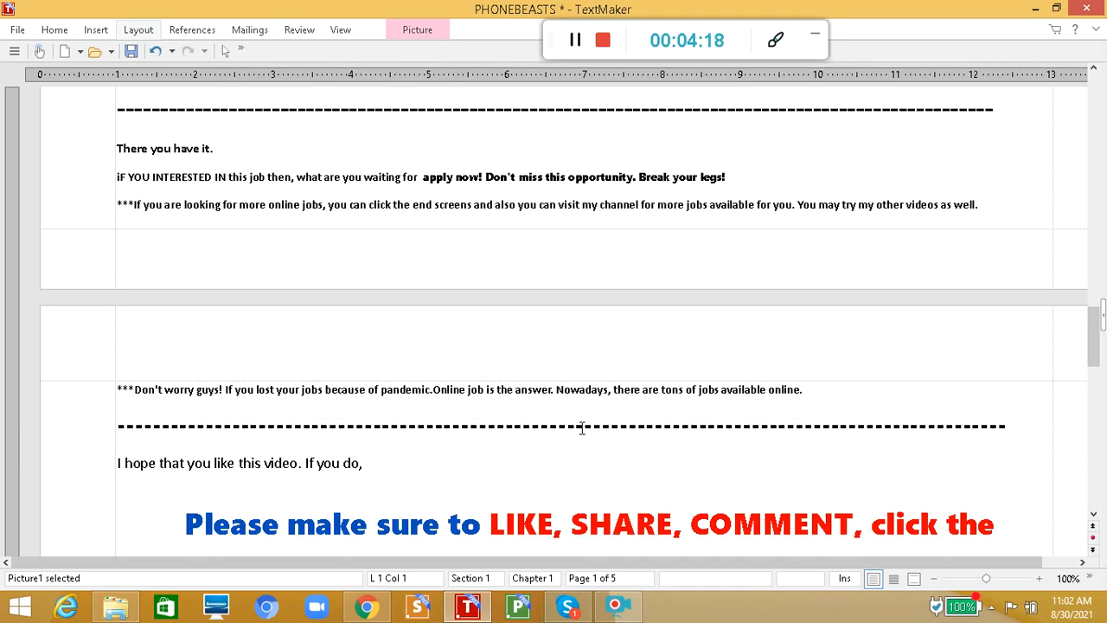
pyautogui.scroll(-3)
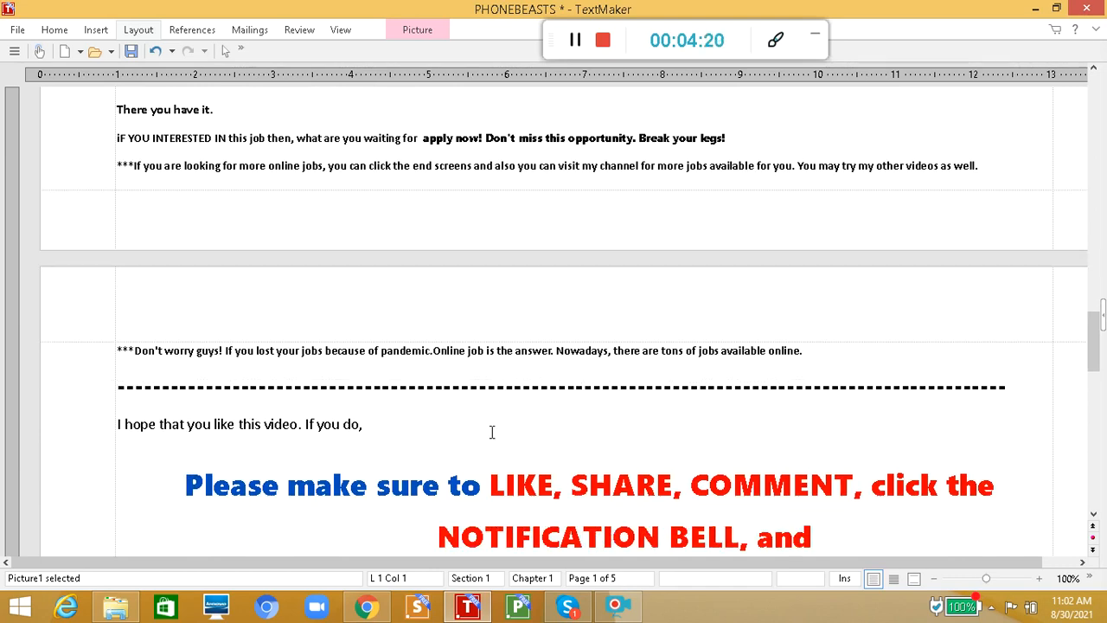
pyautogui.scroll(-3)
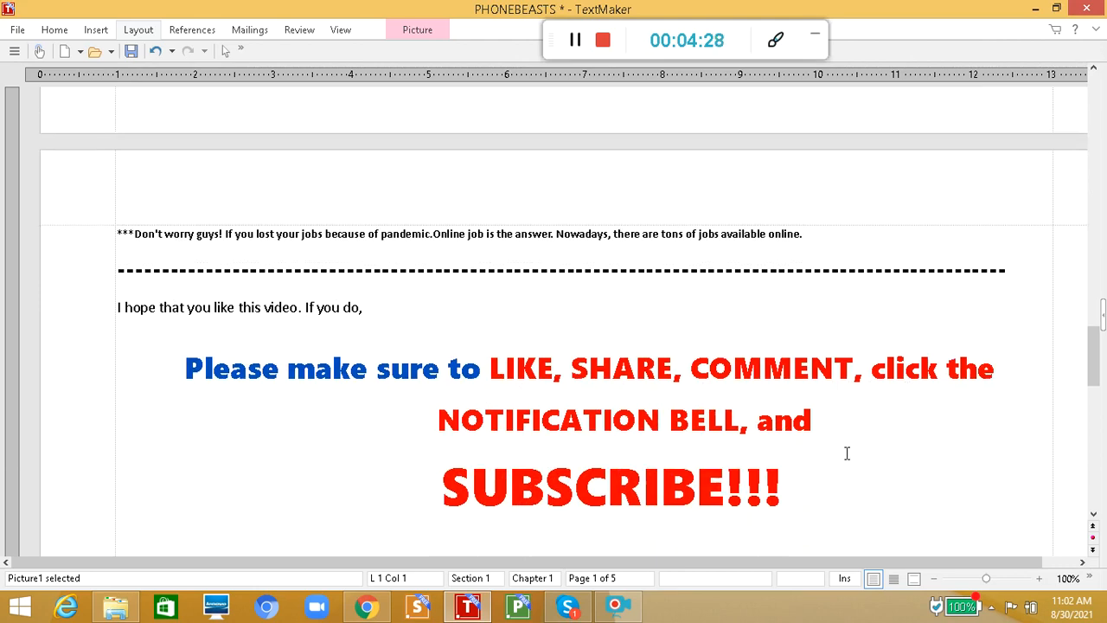
pyautogui.scroll(-3)
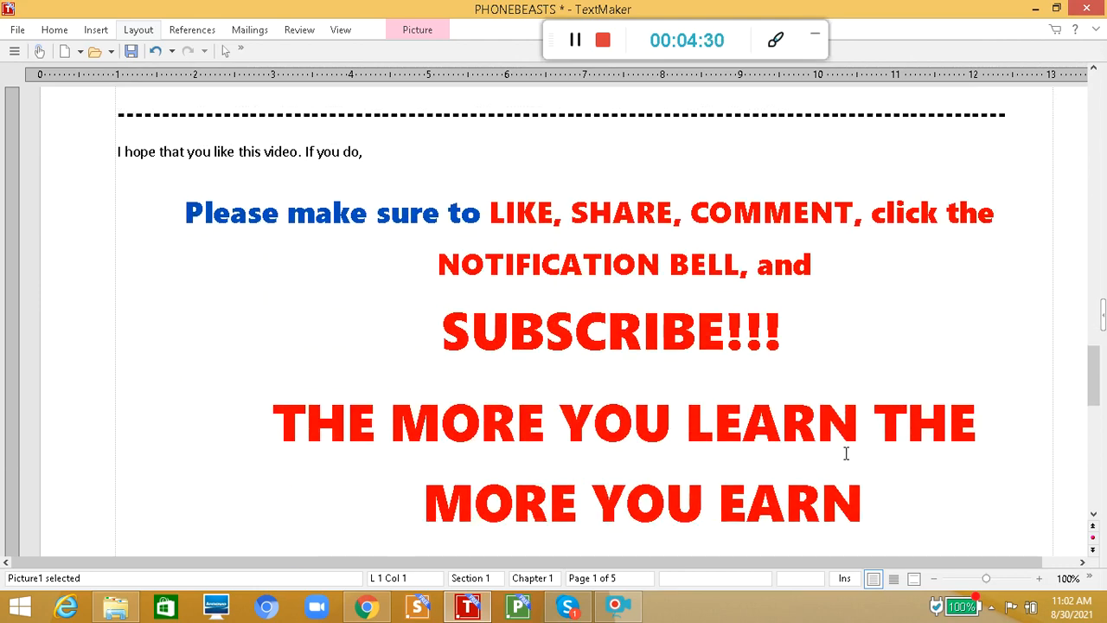
pyautogui.scroll(-3)
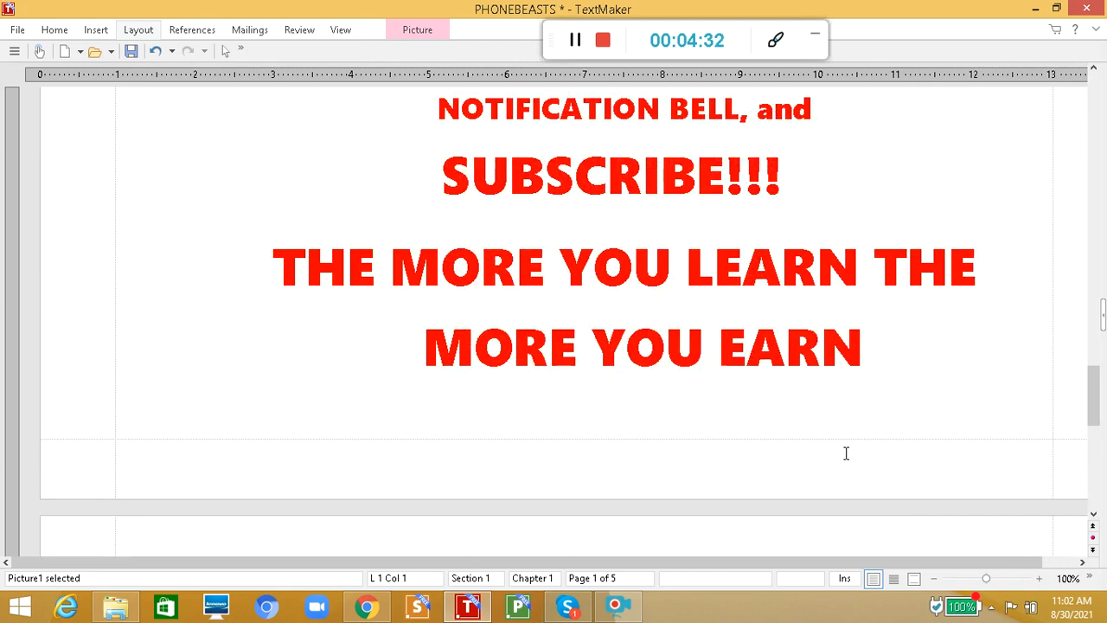
pyautogui.scroll(-3)
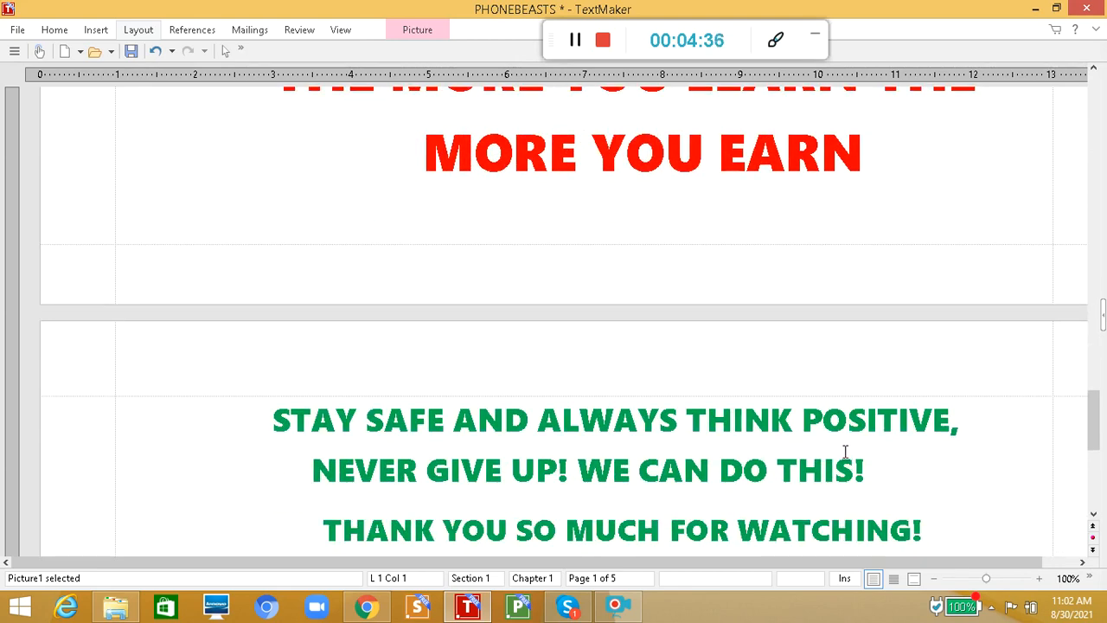
pyautogui.scroll(-3)
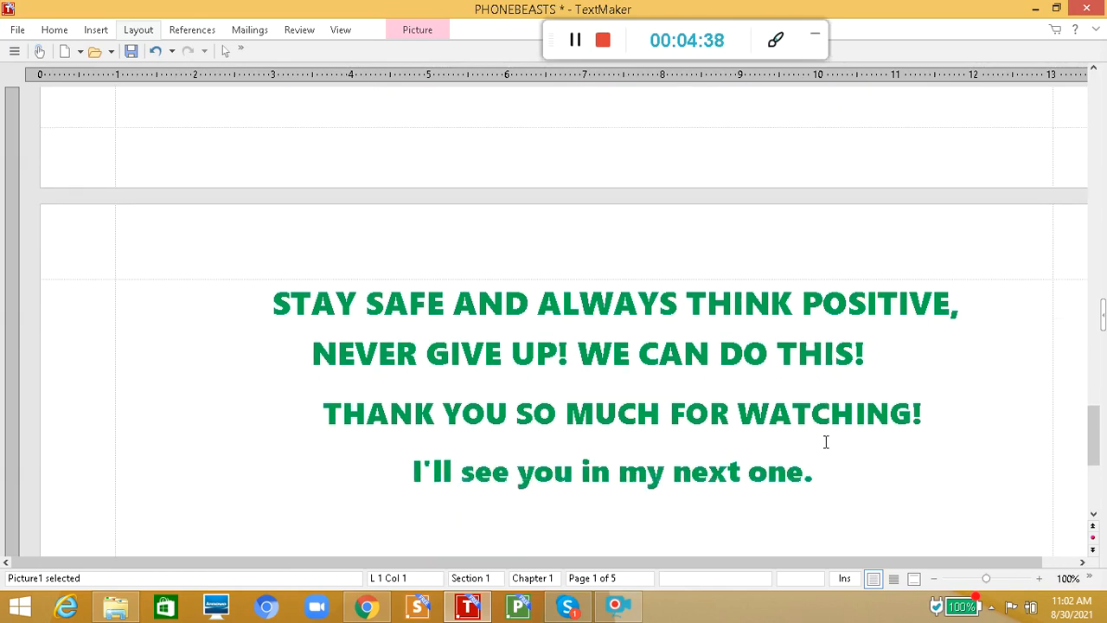